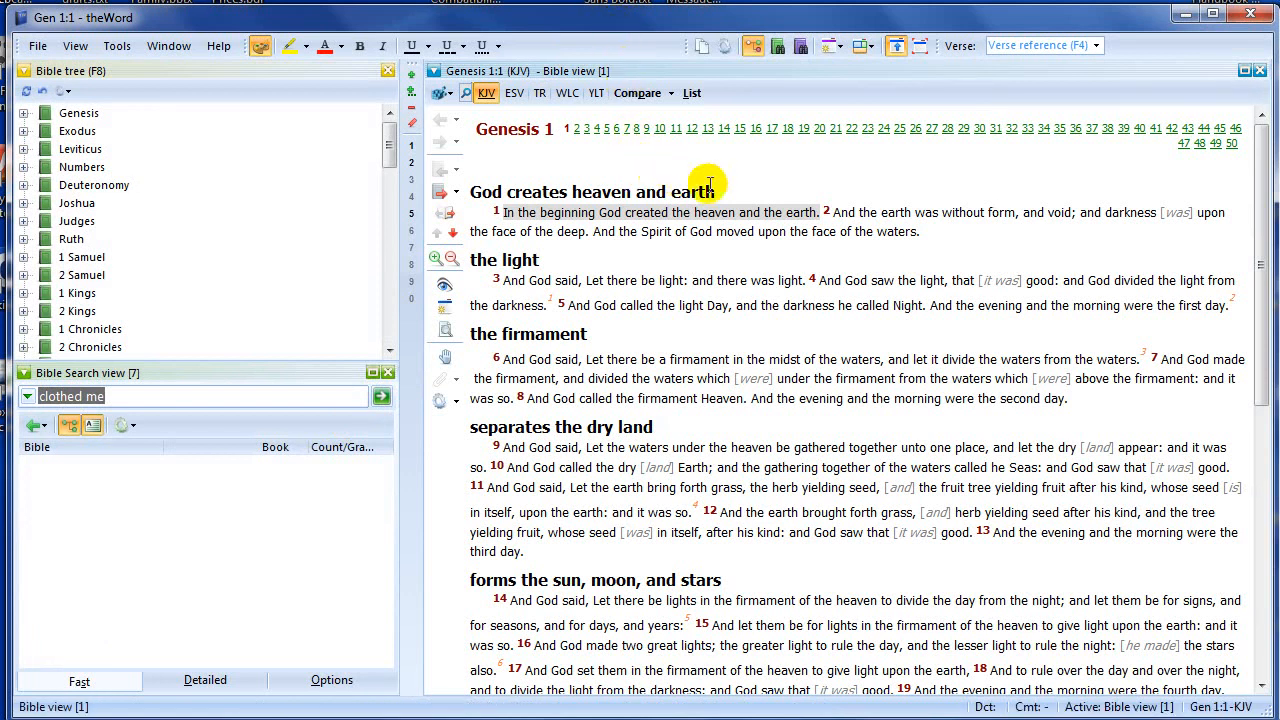
{"action": "mouse_move", "coordinate": [722, 164]}
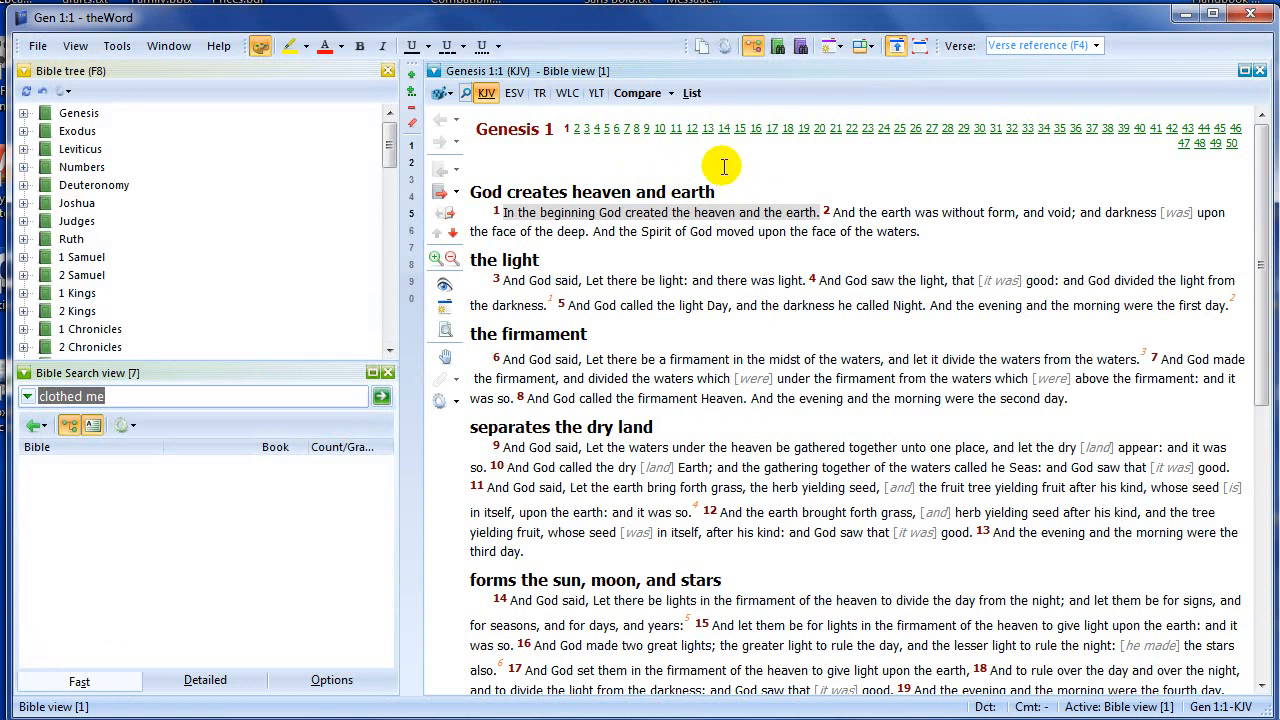
Step: Bring up the context menu for Genesis 1:1 to reach Copy verses
{"action": "right_click", "coordinate": [722, 166]}
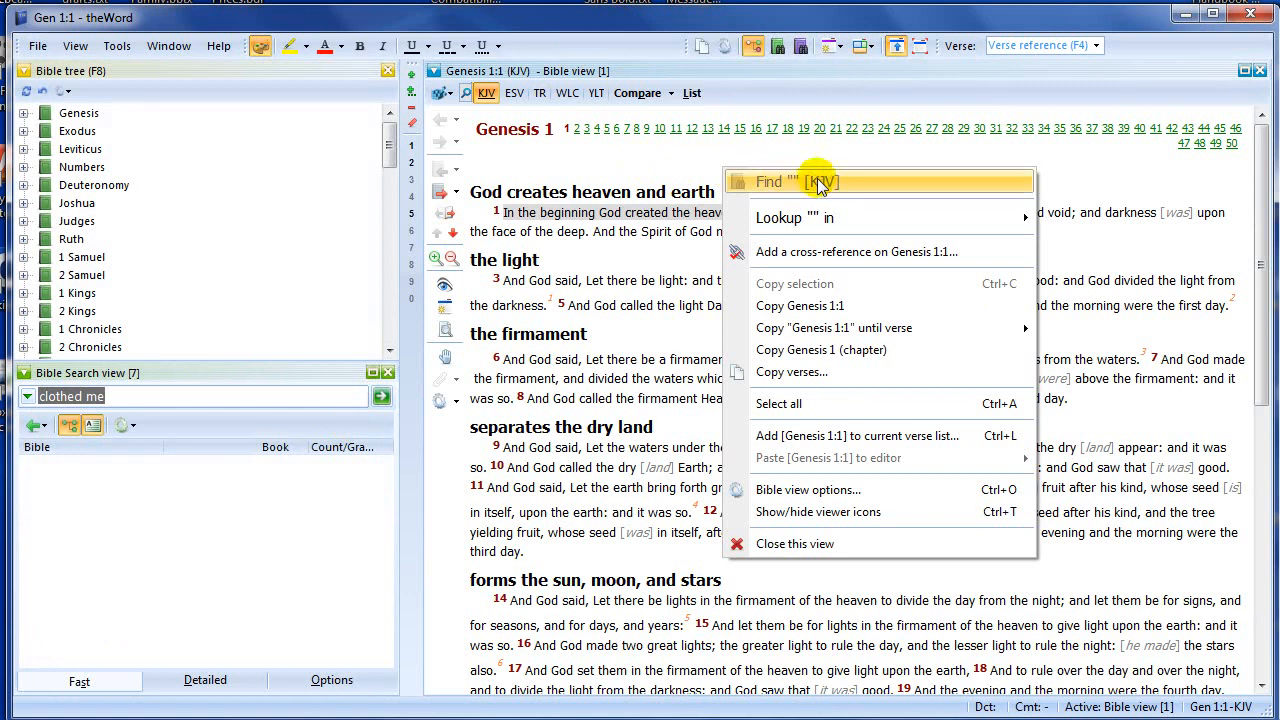
{"action": "mouse_move", "coordinate": [820, 350]}
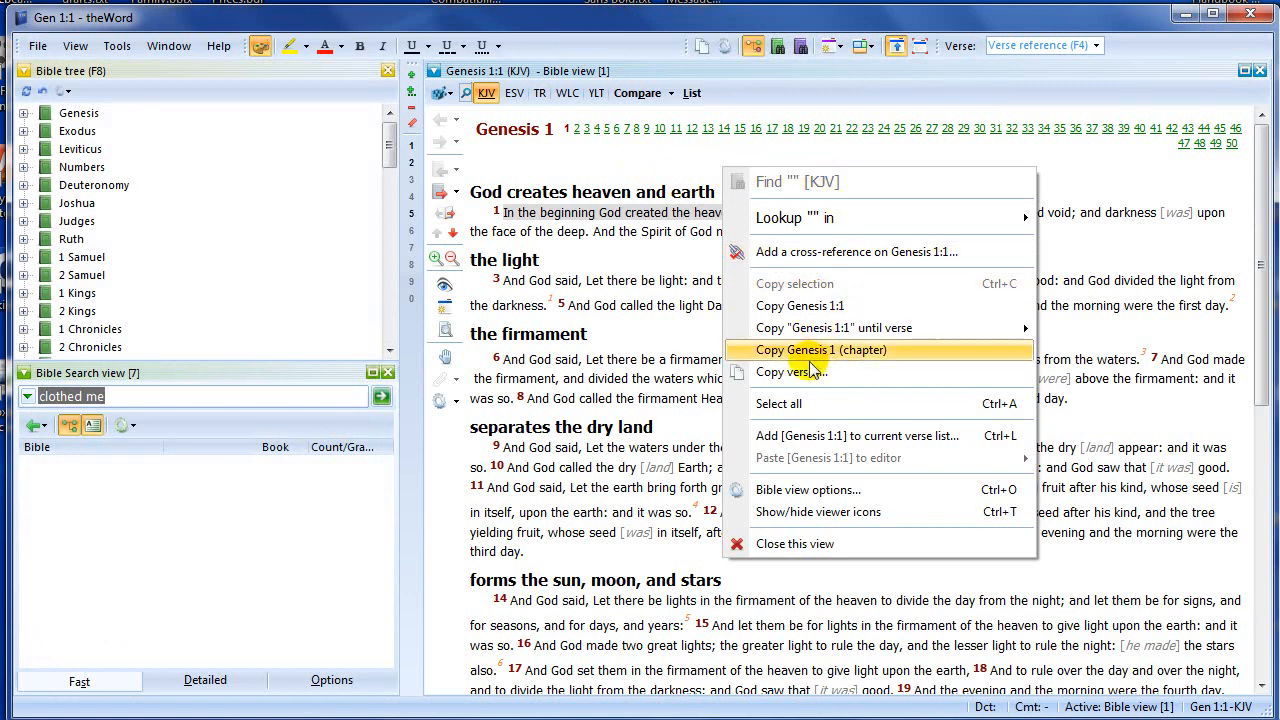
{"action": "mouse_move", "coordinate": [792, 370]}
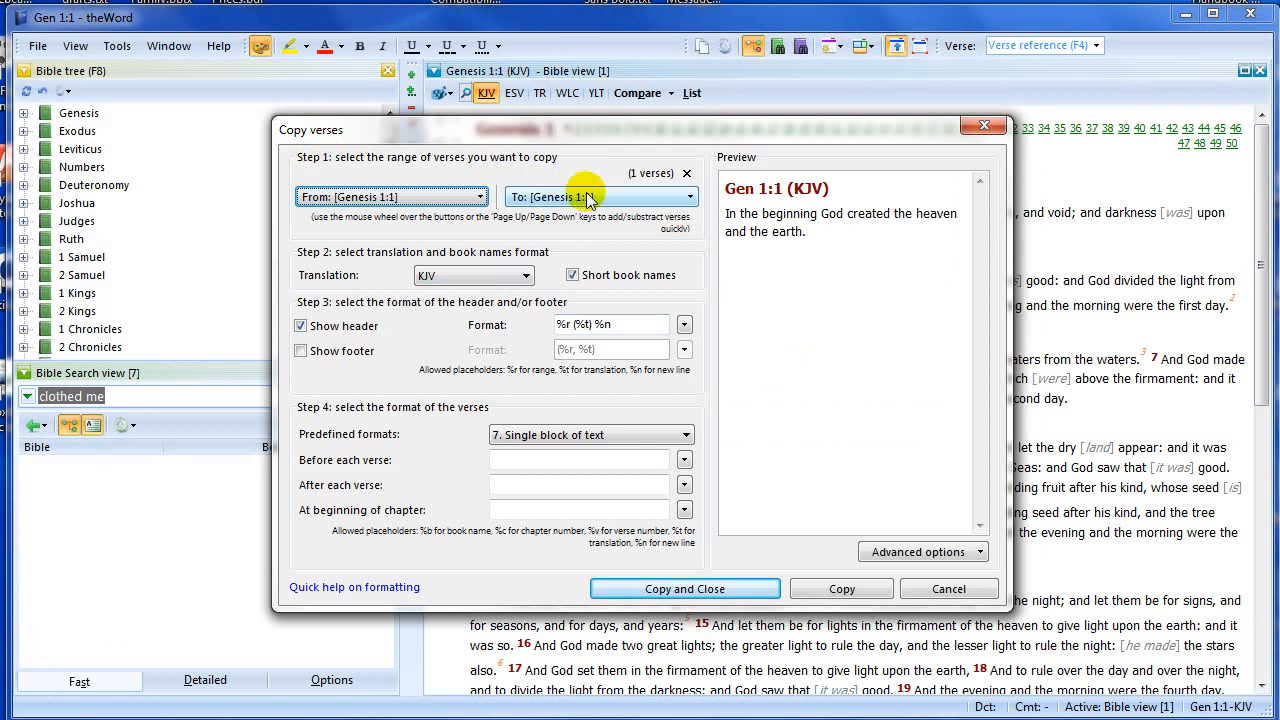
{"action": "mouse_move", "coordinate": [624, 206]}
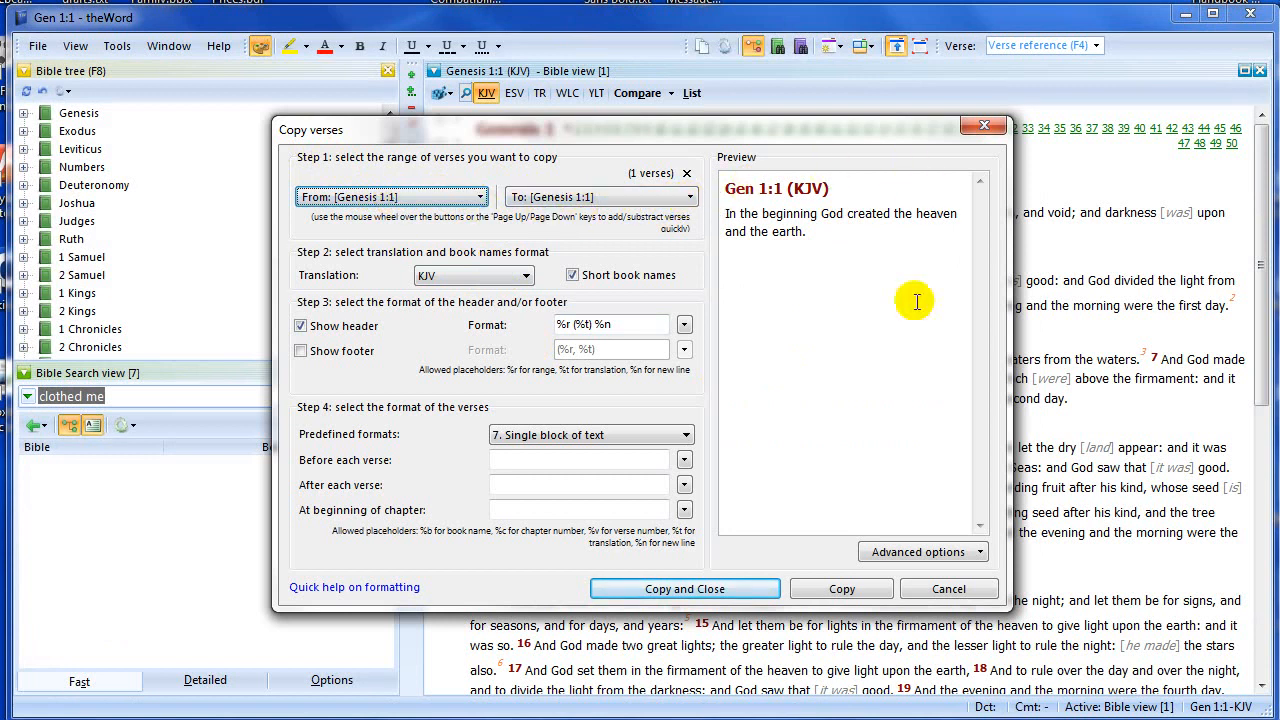
{"action": "mouse_move", "coordinate": [764, 164]}
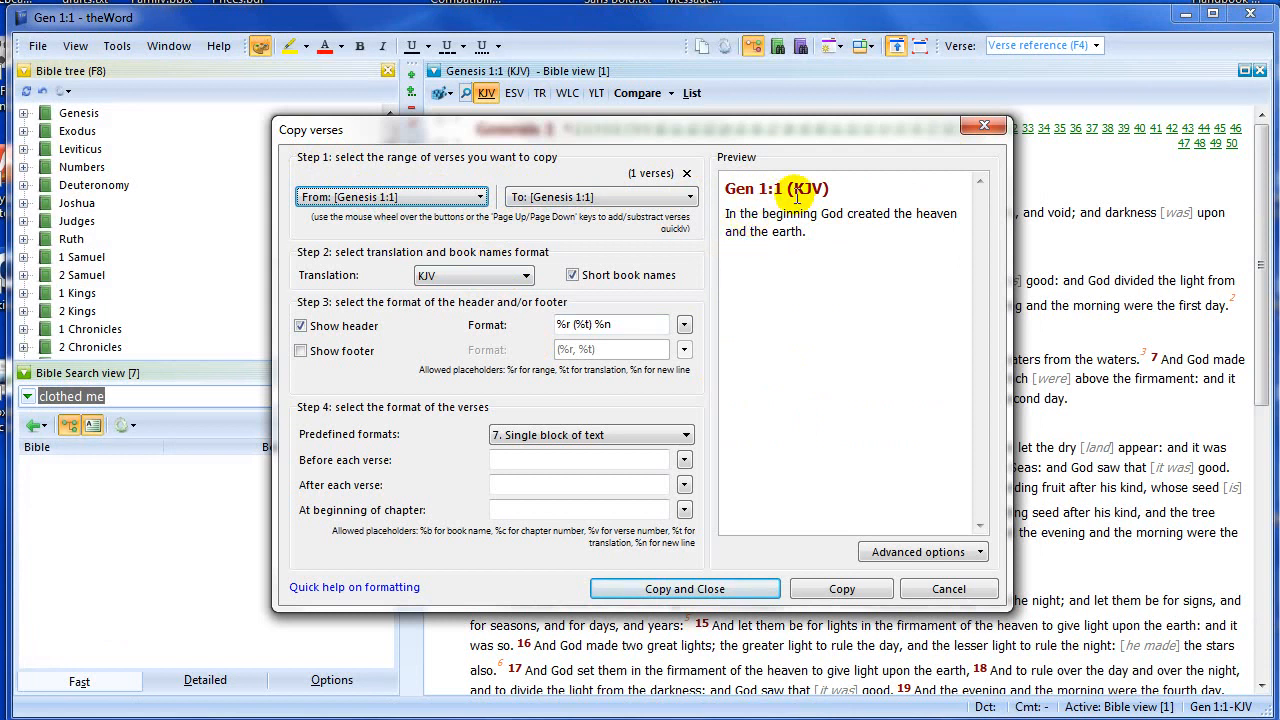
{"action": "mouse_move", "coordinate": [878, 432]}
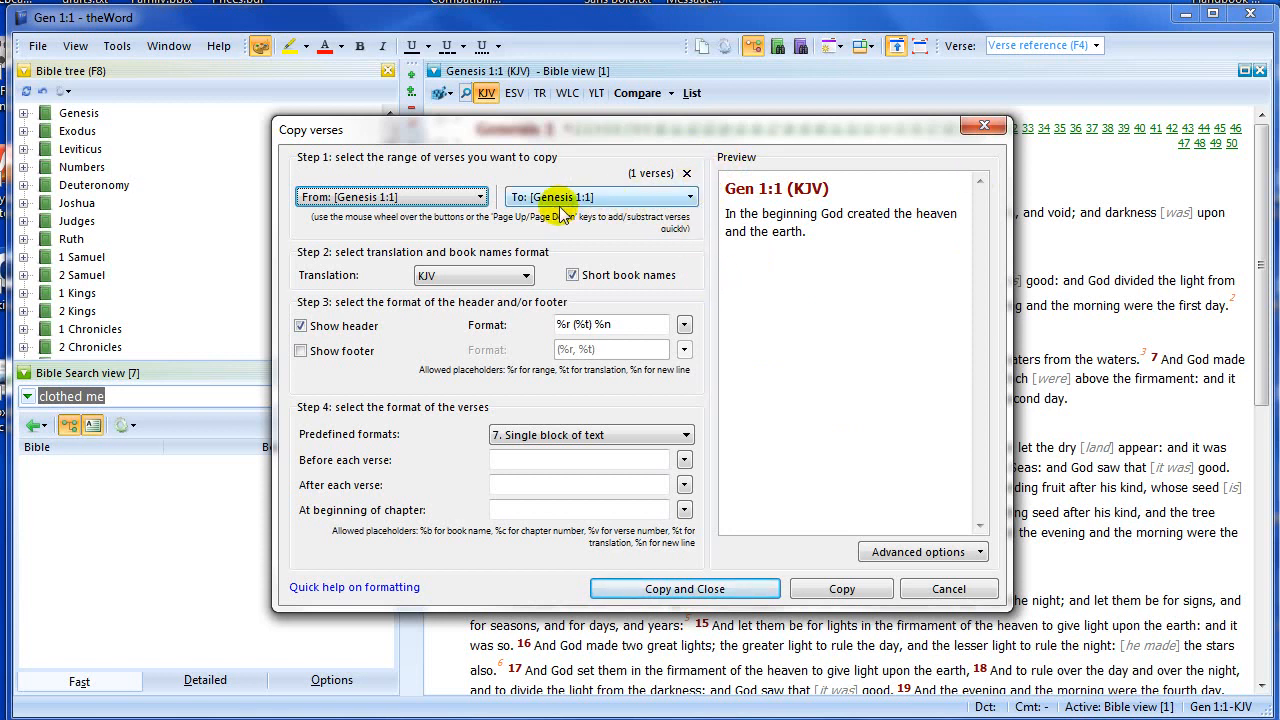
Step: End the copied range at Genesis 1:3 using the book/chapter/verse picker
{"action": "left_click", "coordinate": [600, 198]}
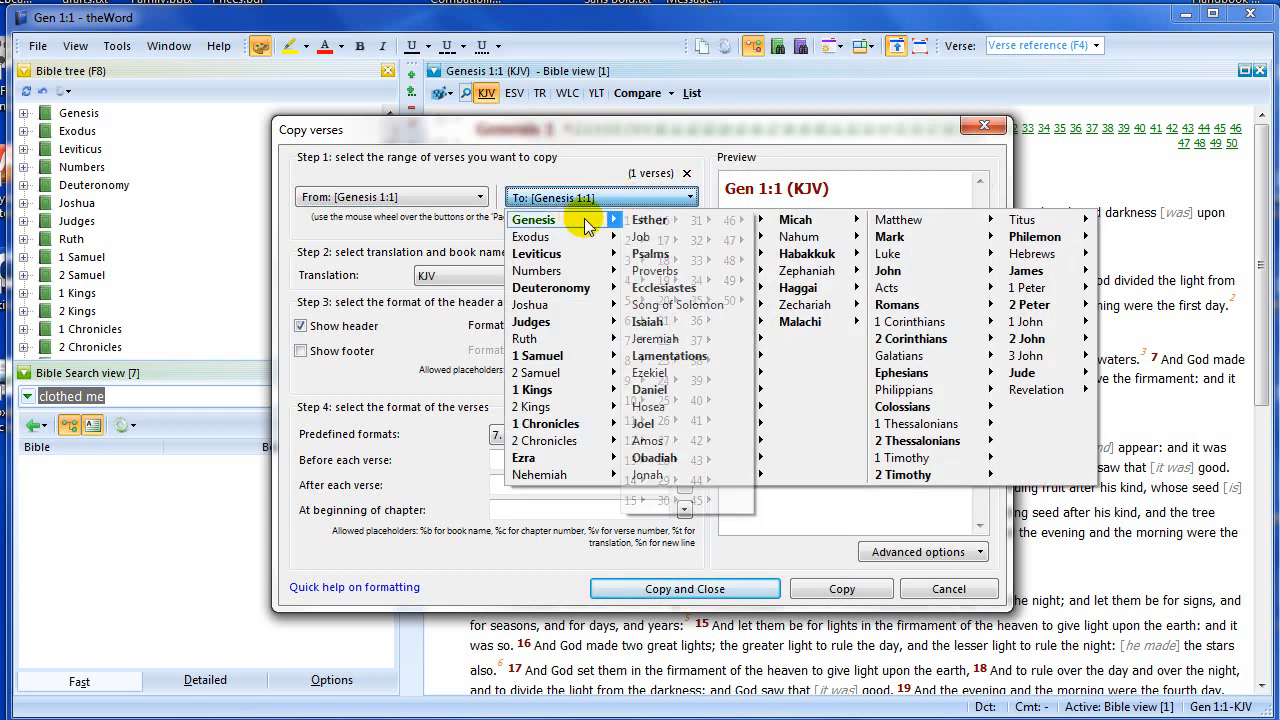
{"action": "left_click", "coordinate": [532, 218]}
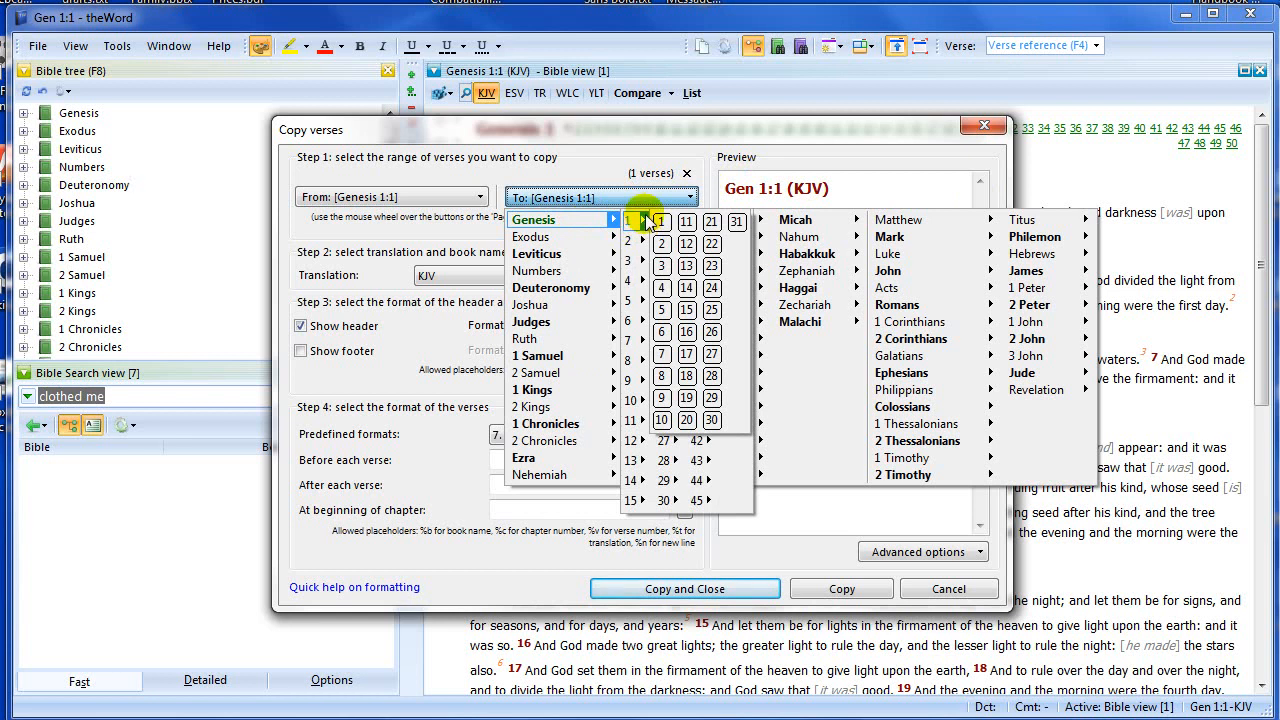
{"action": "left_click", "coordinate": [660, 266]}
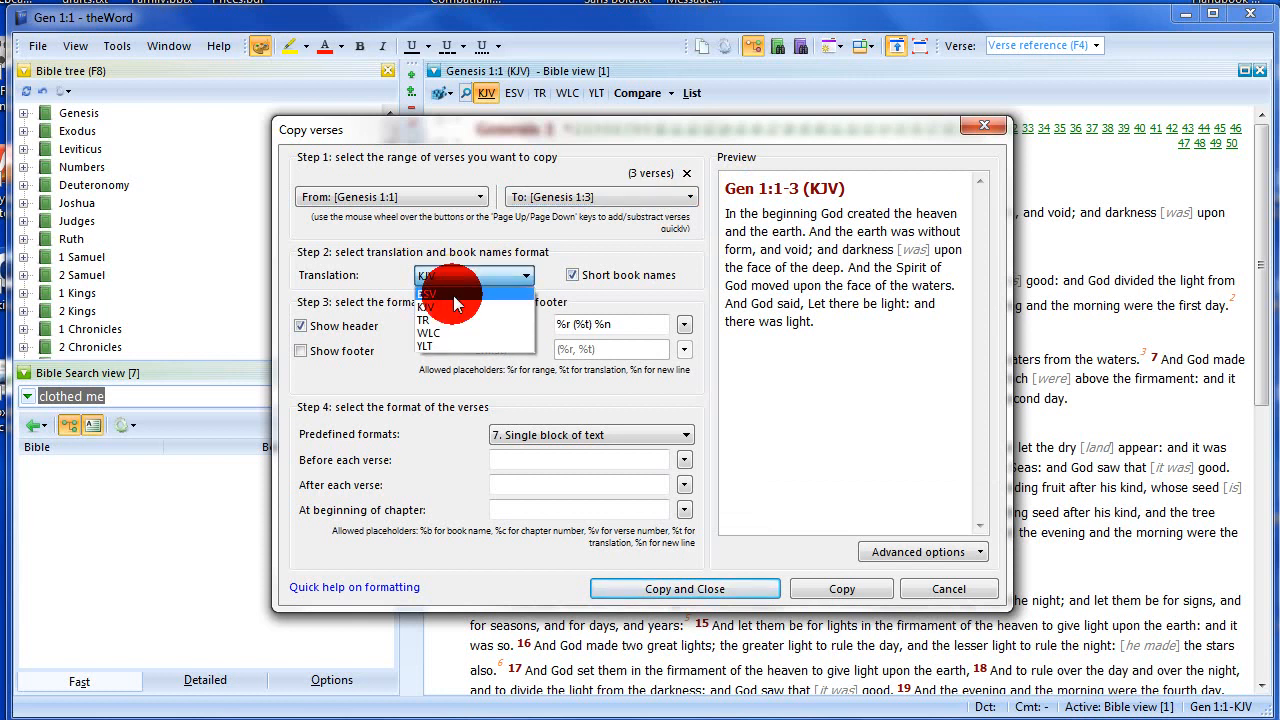
Step: Try ESV as the translation, then settle back on KJV for the copy
{"action": "left_click", "coordinate": [428, 292]}
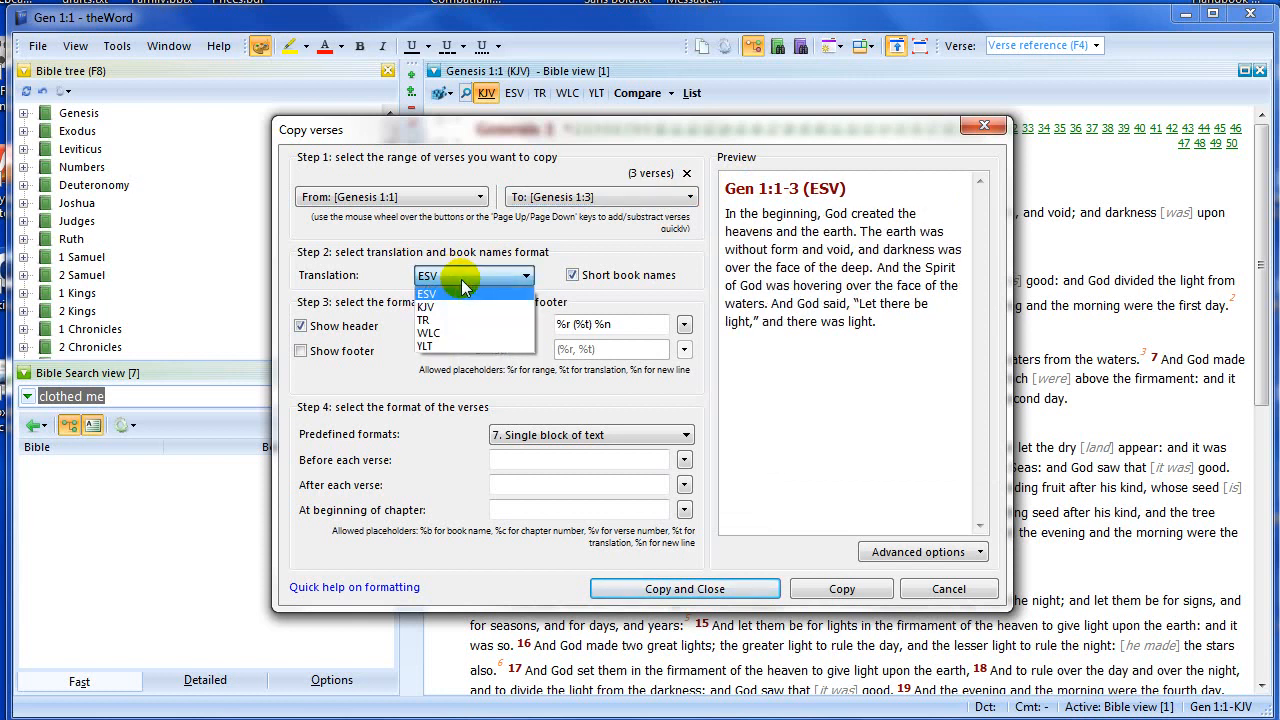
{"action": "left_click", "coordinate": [428, 304]}
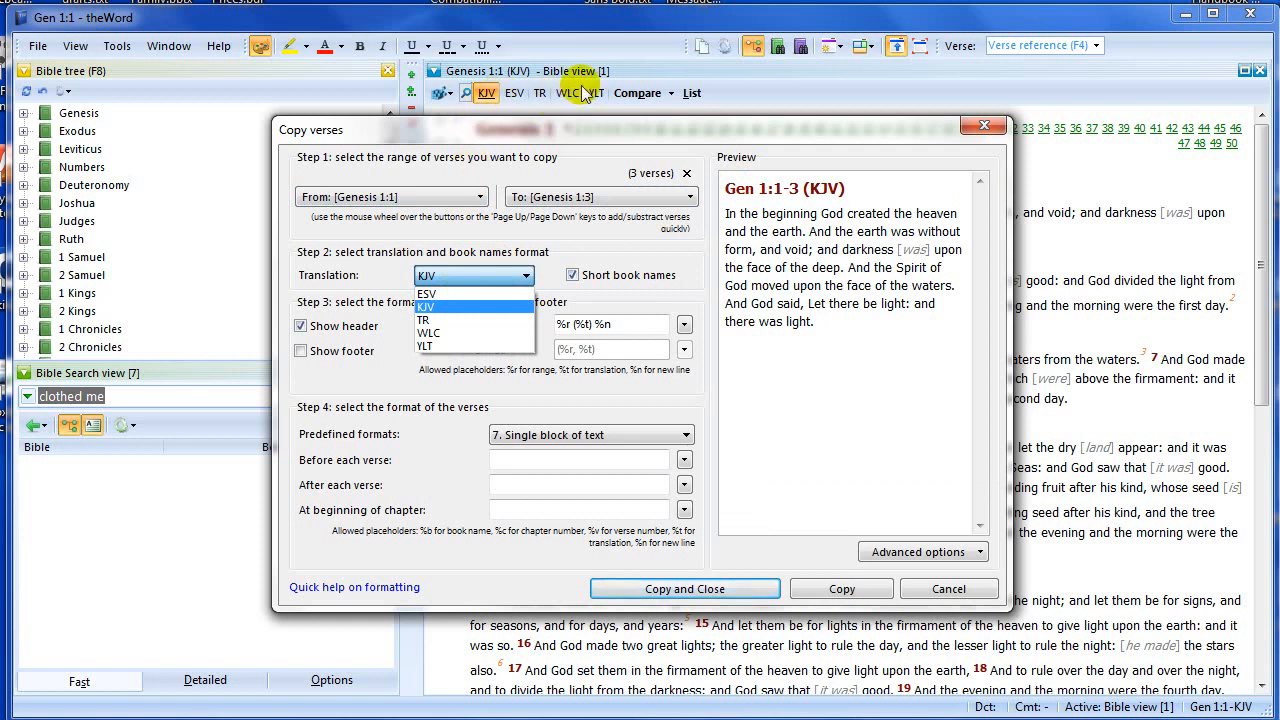
{"action": "mouse_move", "coordinate": [636, 88]}
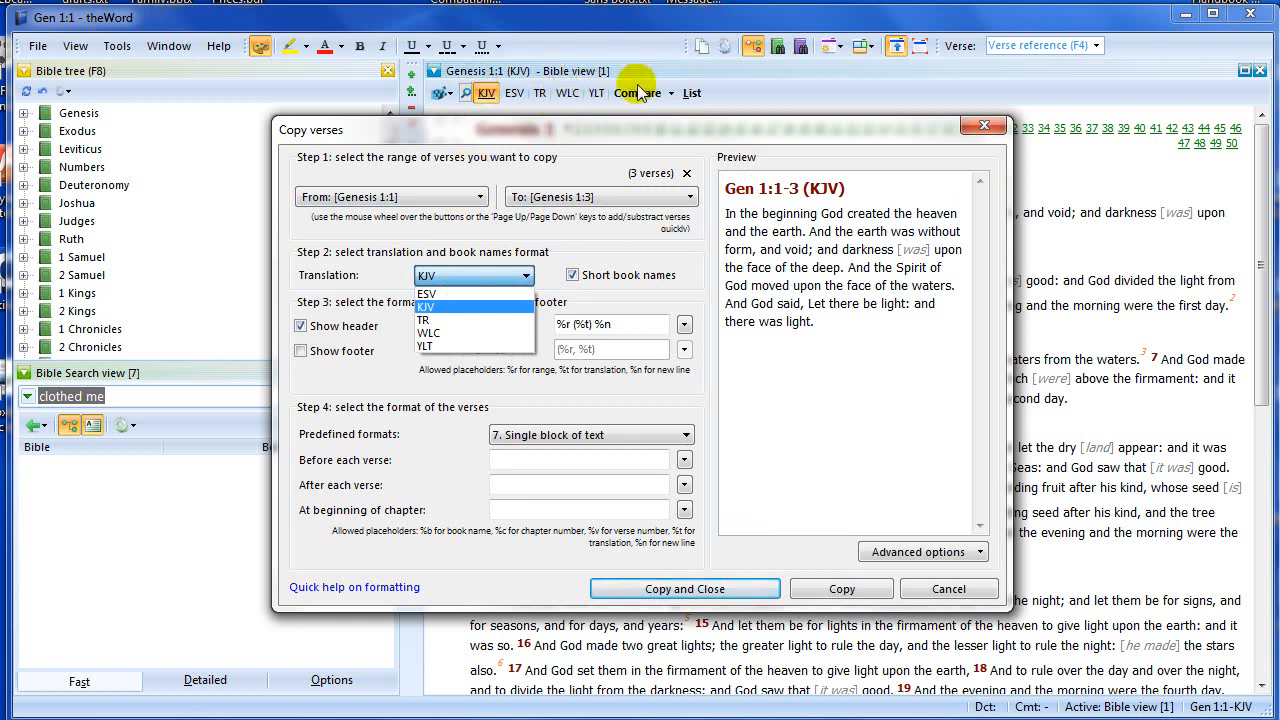
{"action": "mouse_move", "coordinate": [596, 92]}
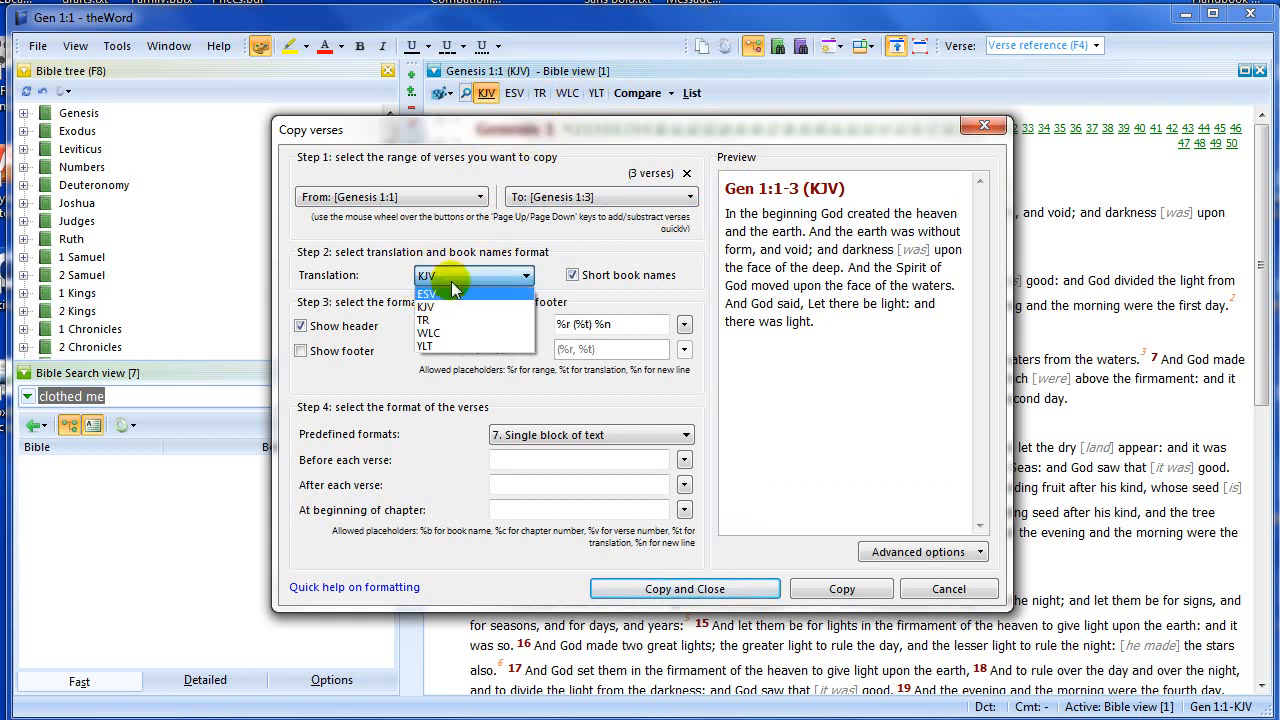
{"action": "left_click", "coordinate": [426, 276]}
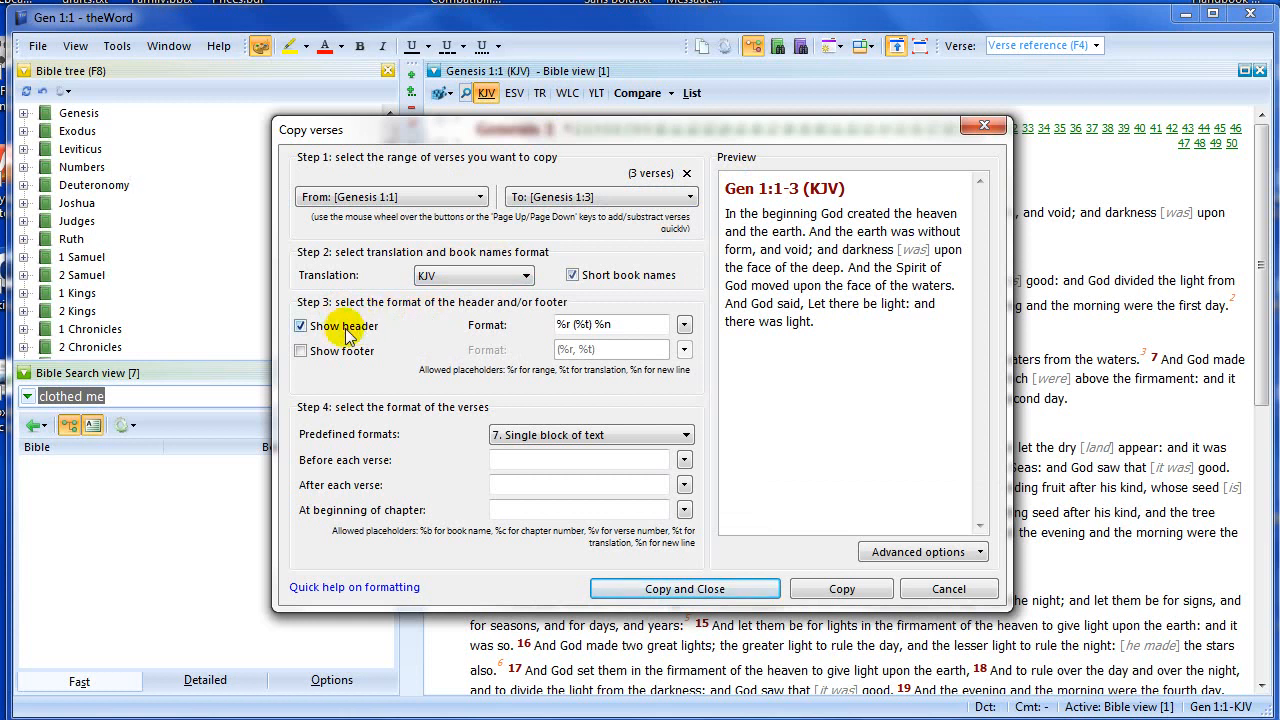
{"action": "left_click", "coordinate": [300, 326]}
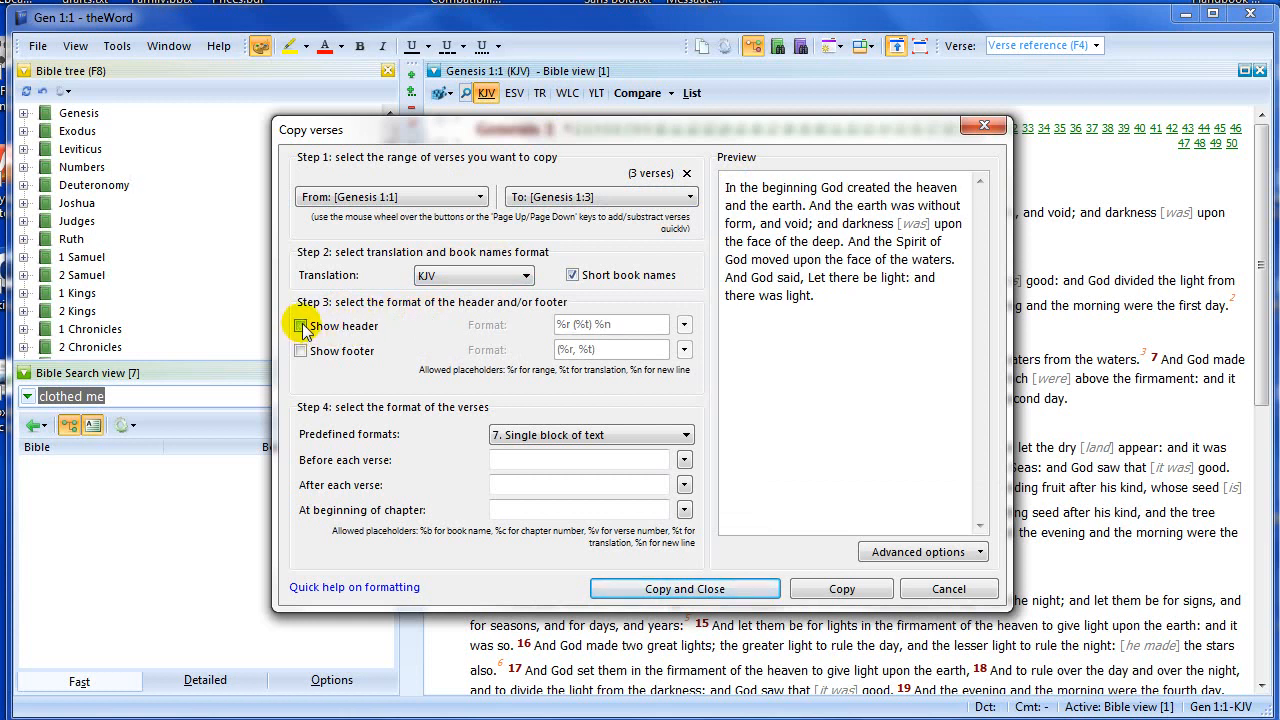
{"action": "left_click", "coordinate": [300, 326]}
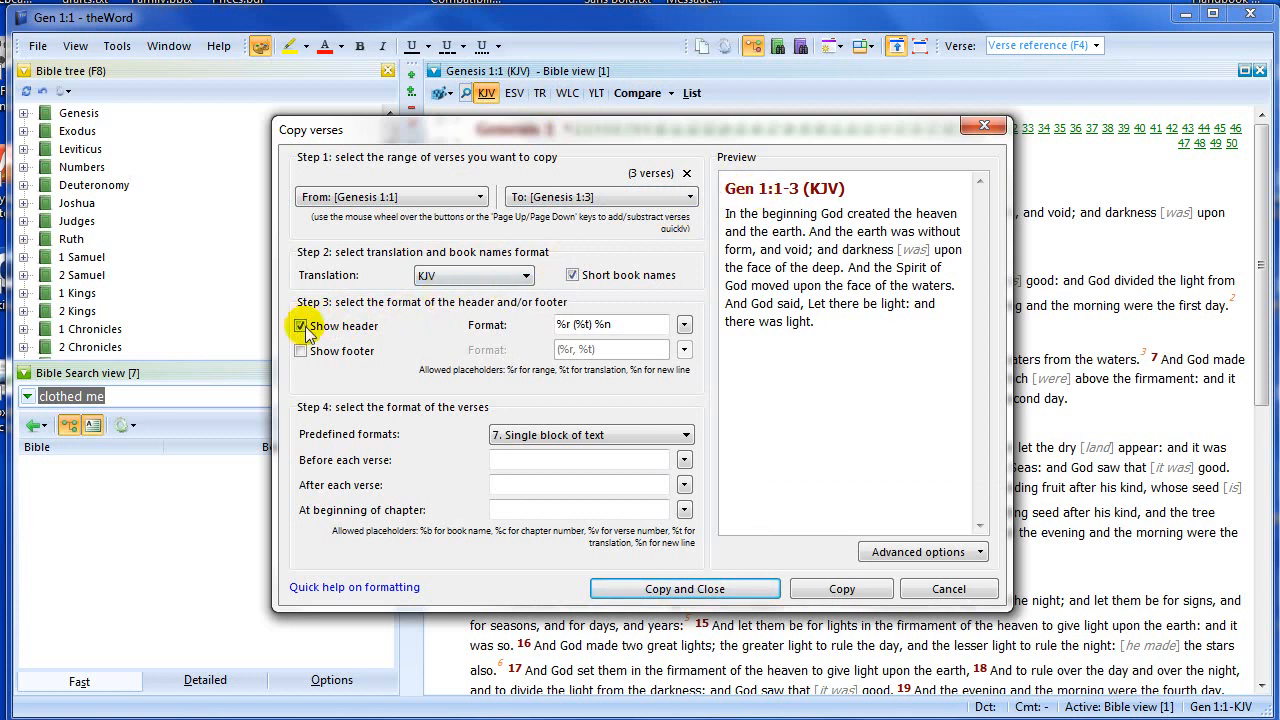
{"action": "left_click", "coordinate": [300, 326]}
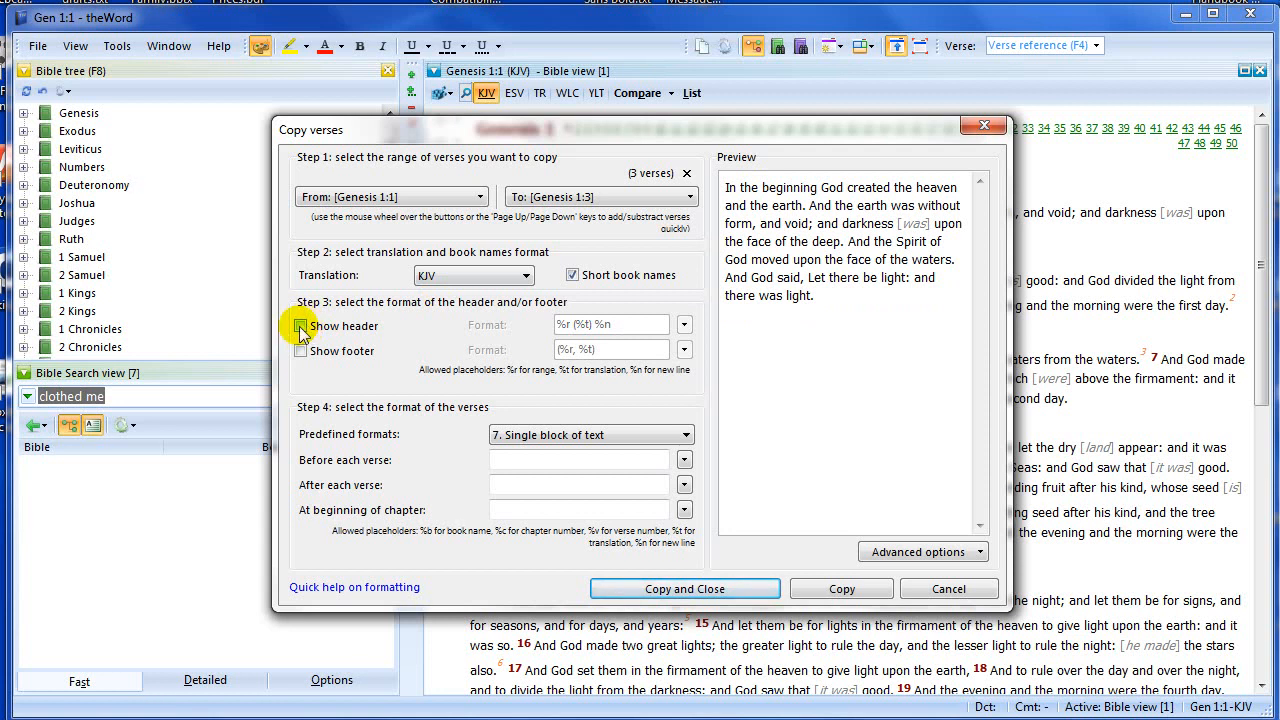
{"action": "left_click", "coordinate": [300, 326]}
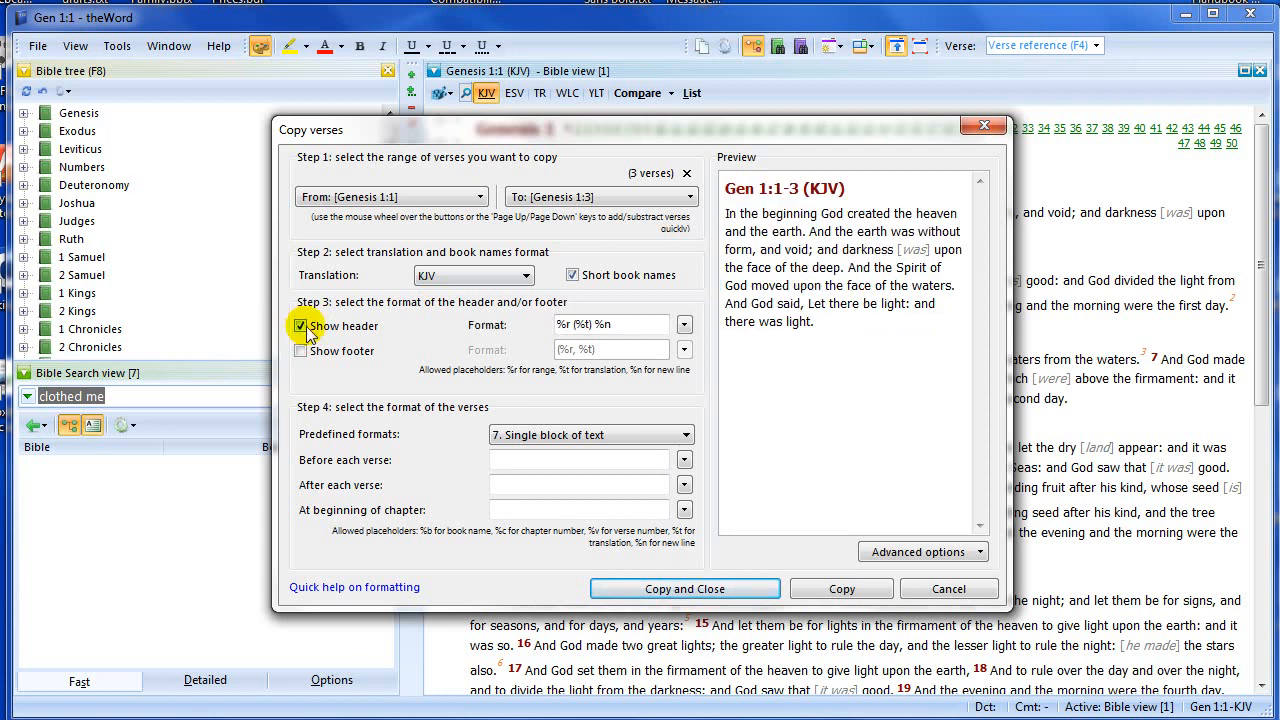
{"action": "left_click", "coordinate": [300, 350]}
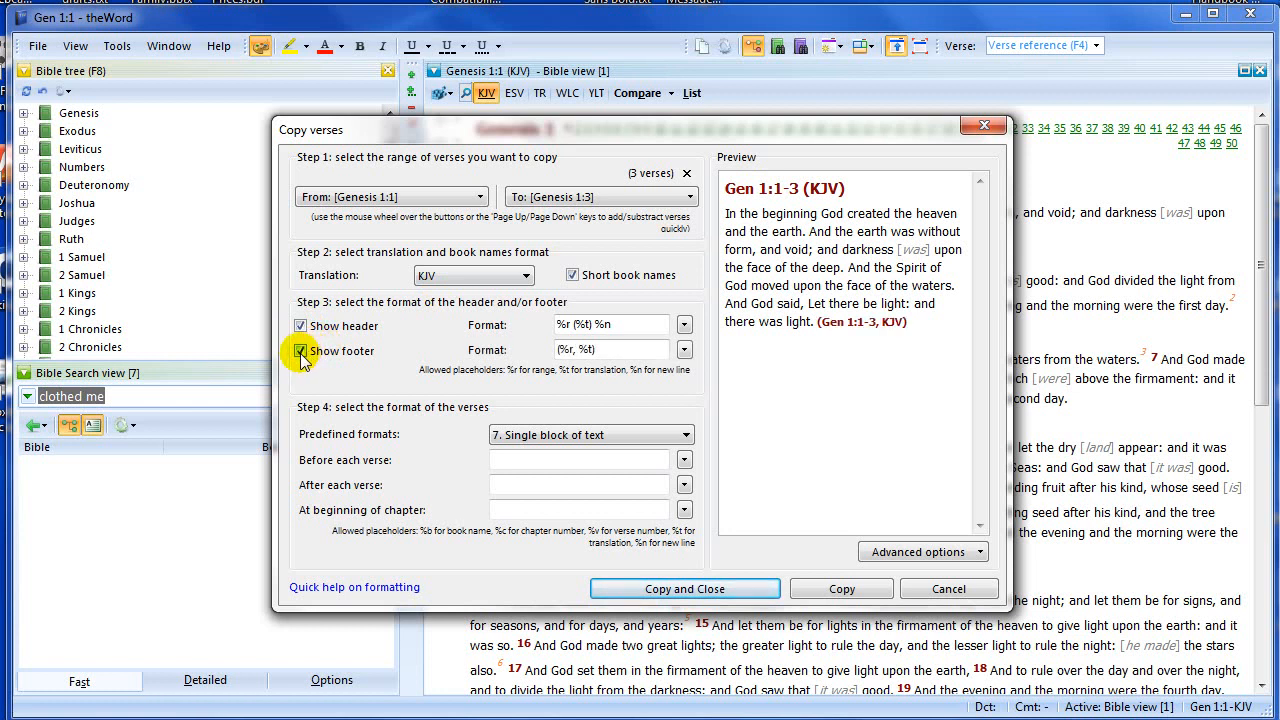
{"action": "left_click", "coordinate": [300, 352]}
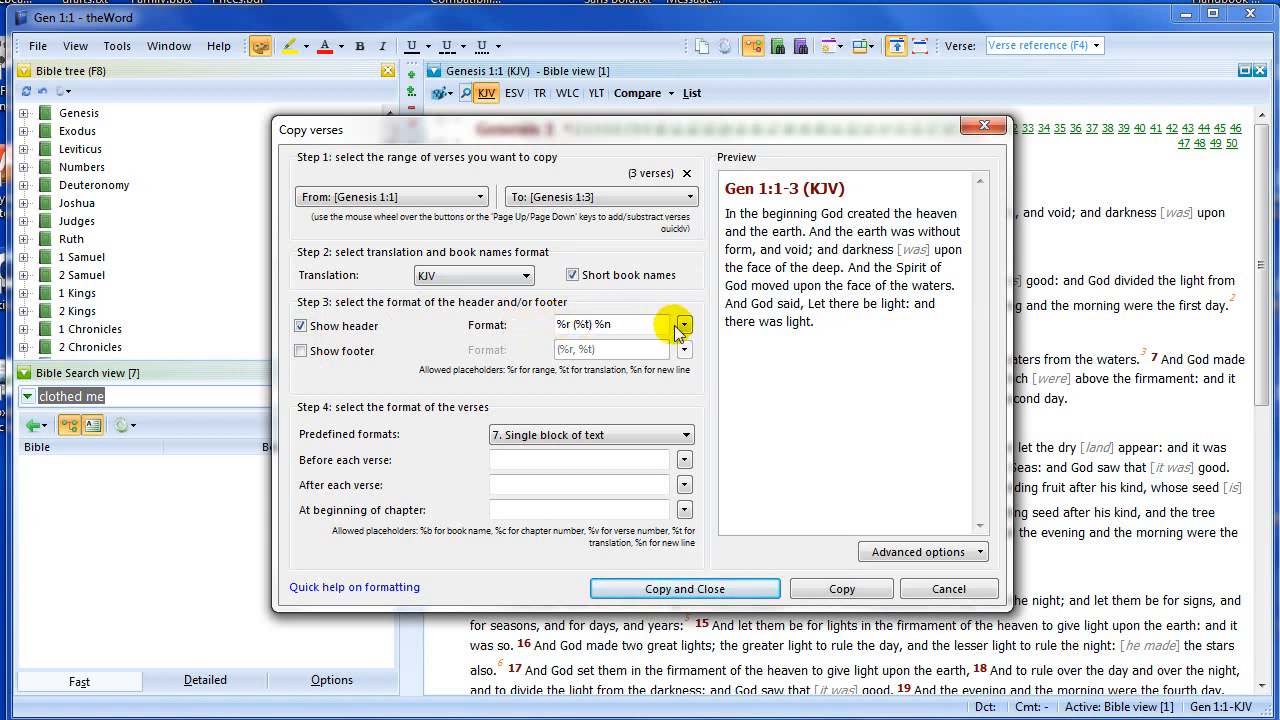
Step: Review the header format placeholders and enter 'Hello' in the header pattern
{"action": "left_click", "coordinate": [684, 324]}
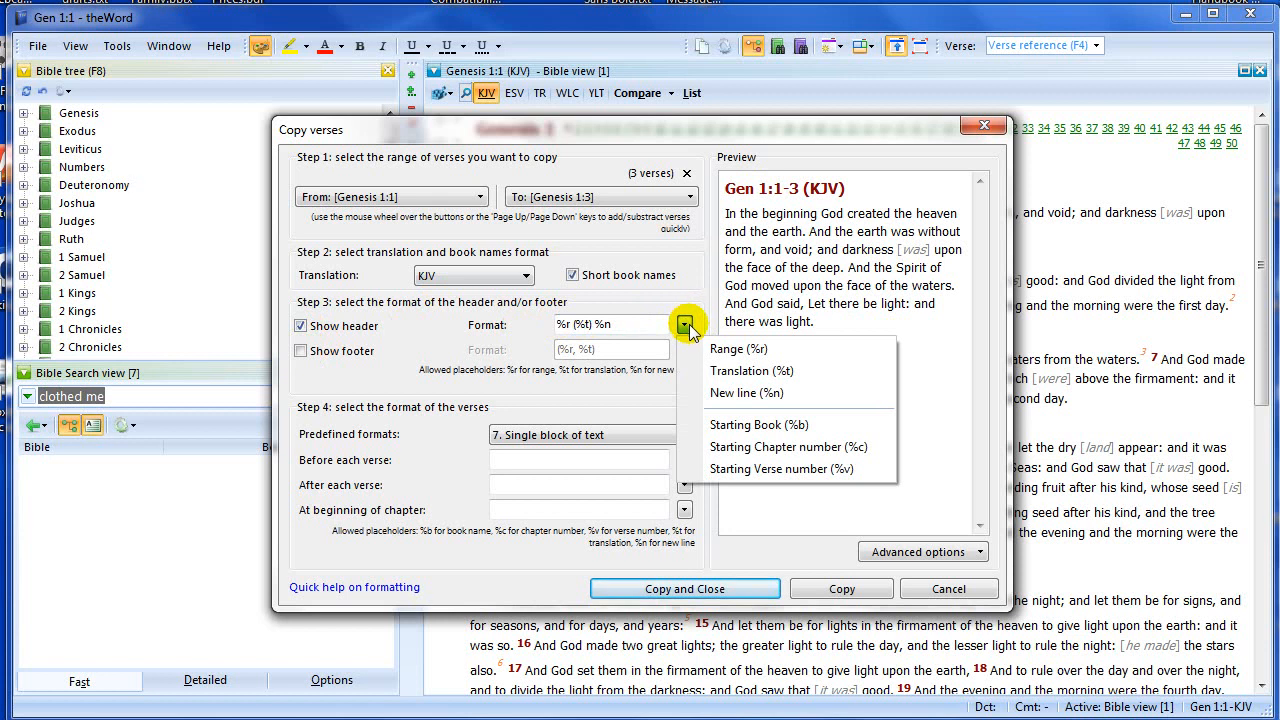
{"action": "mouse_move", "coordinate": [736, 348]}
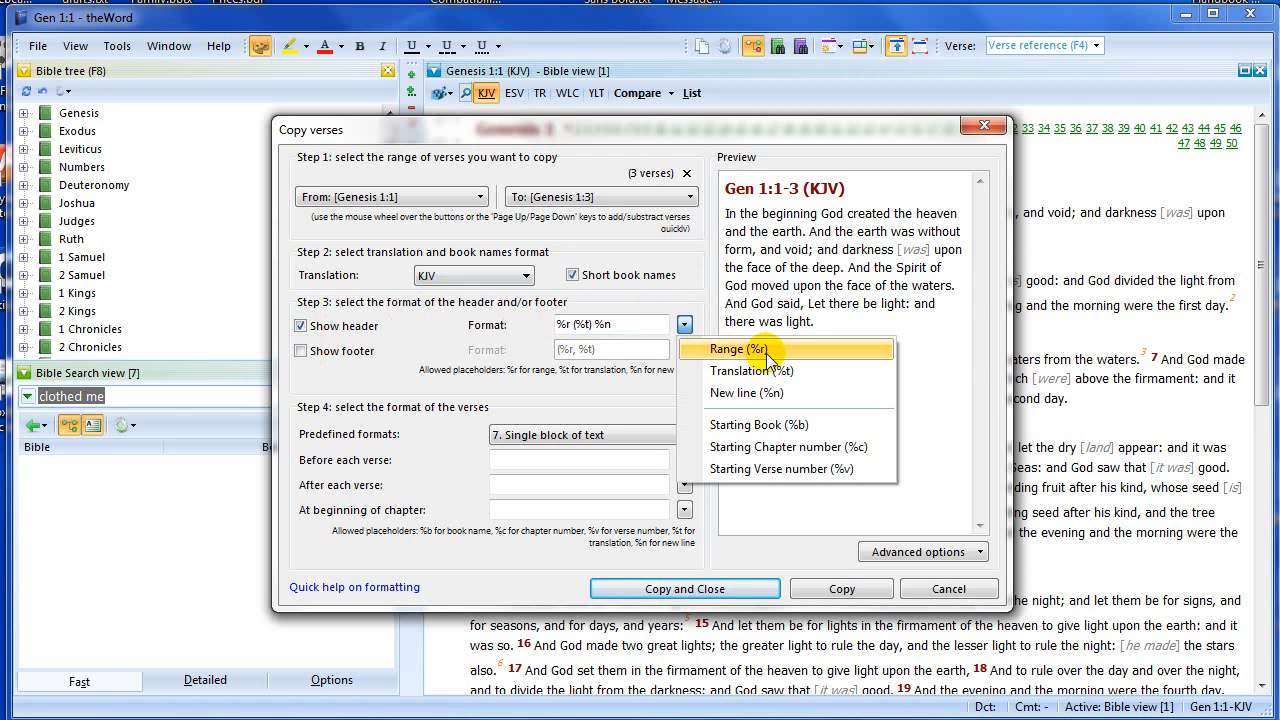
{"action": "mouse_move", "coordinate": [800, 378]}
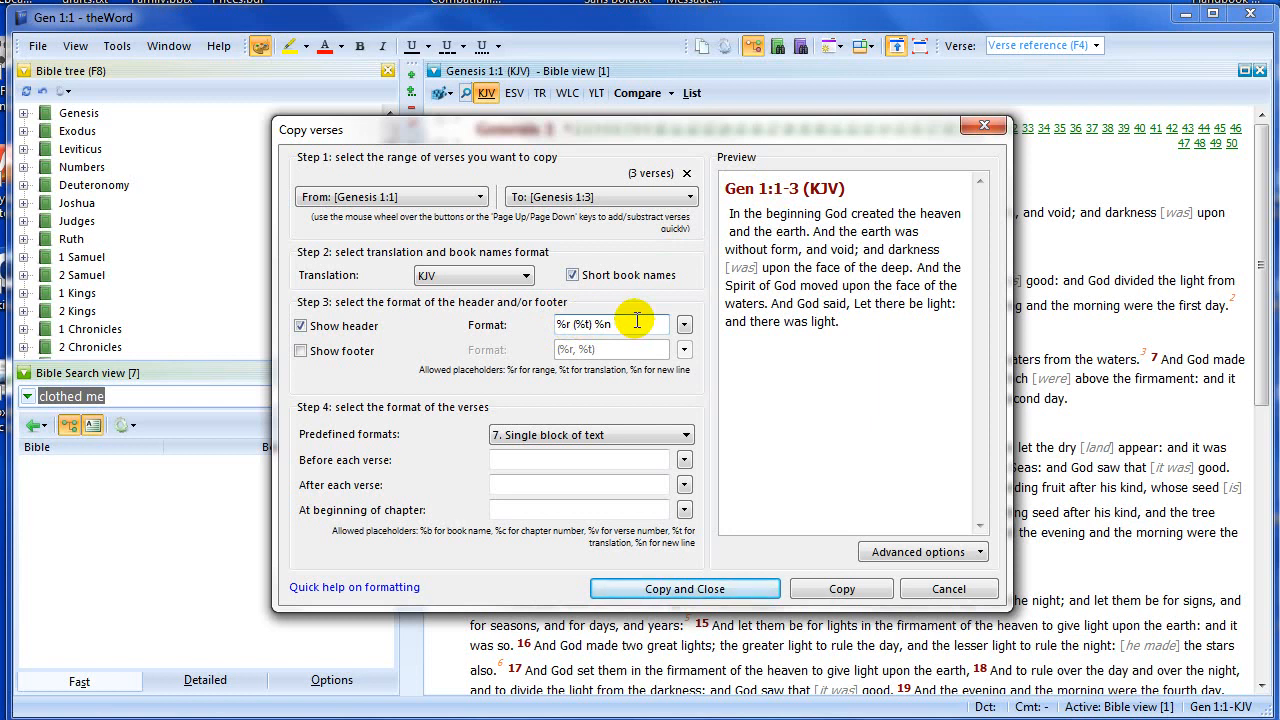
{"action": "type", "text": "Hello"}
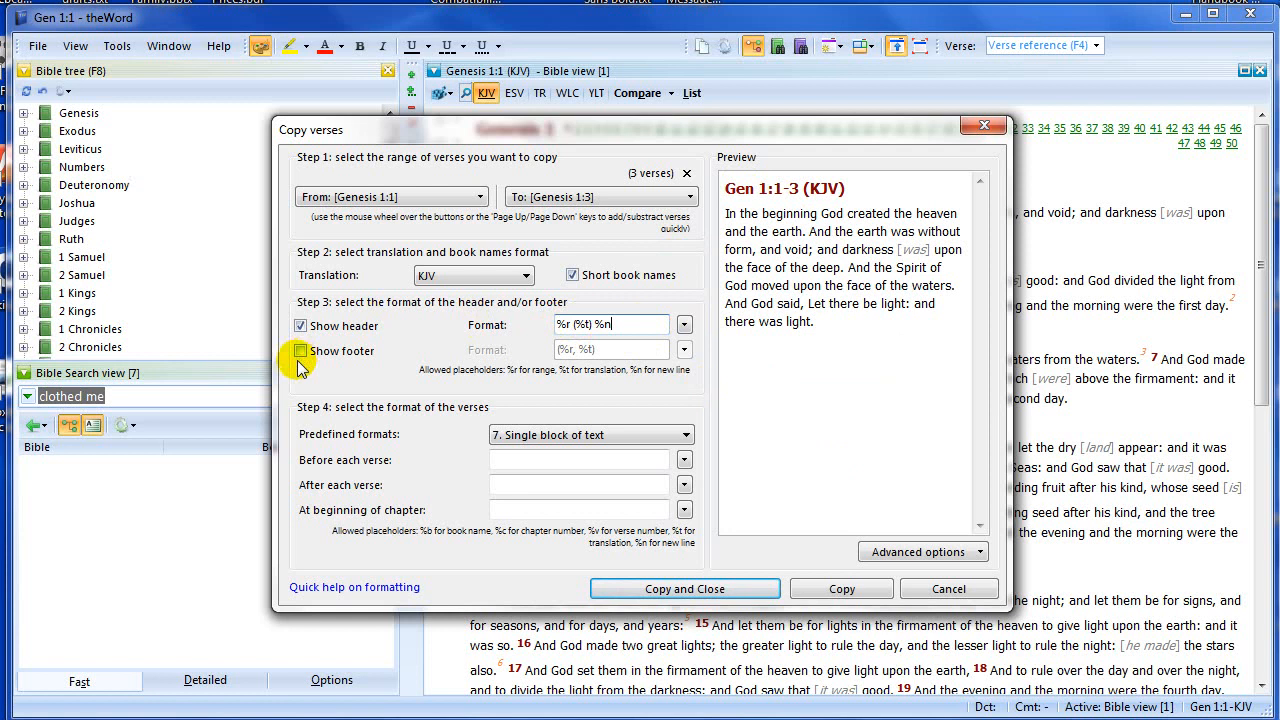
{"action": "left_click", "coordinate": [920, 552]}
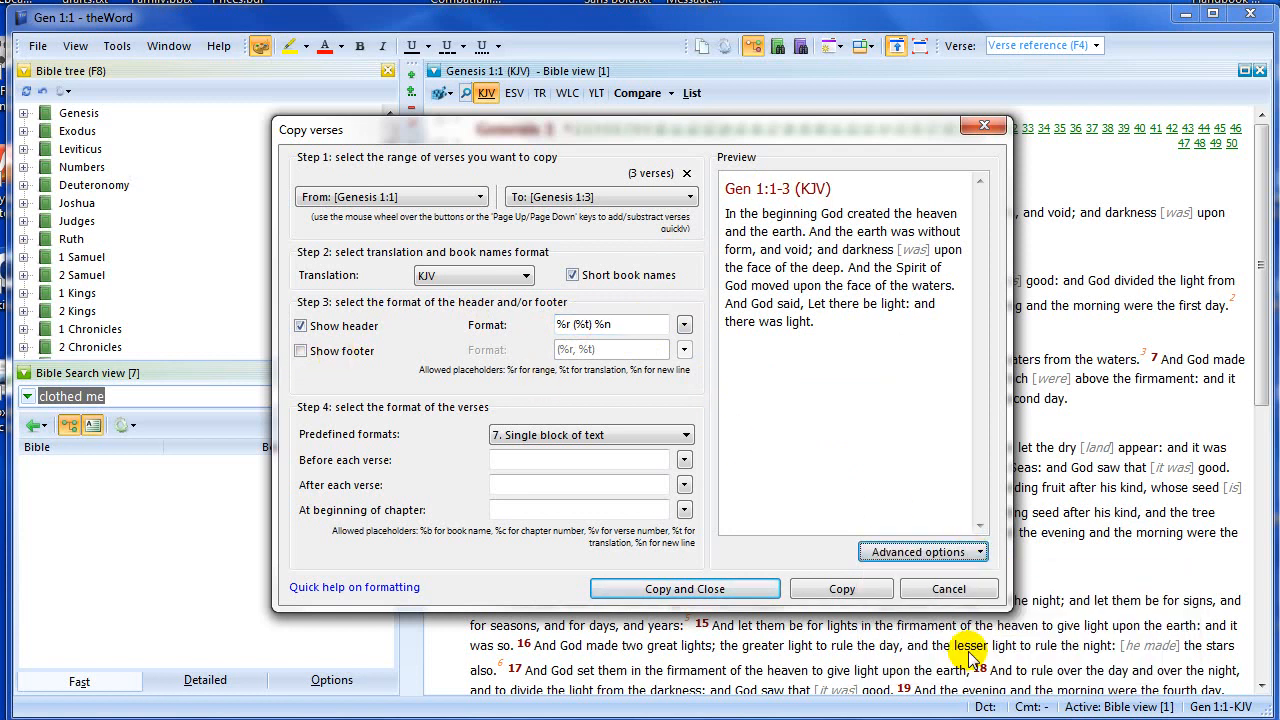
{"action": "left_click", "coordinate": [920, 552]}
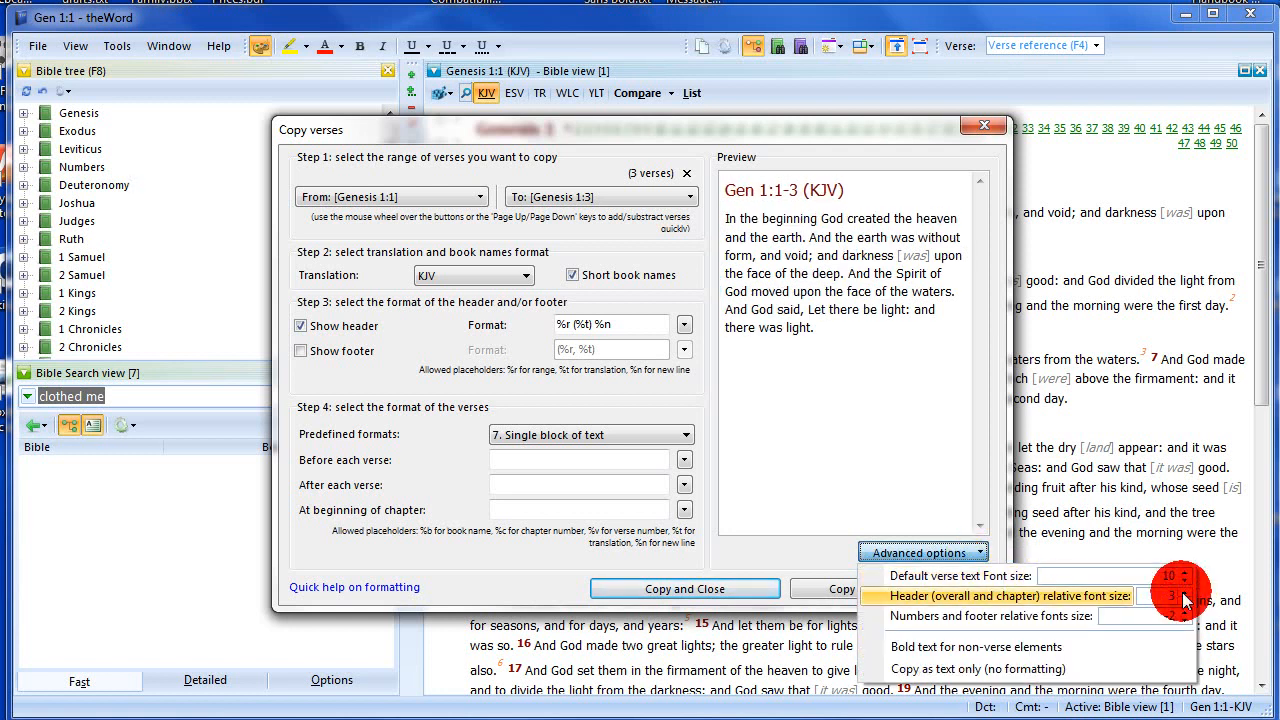
{"action": "left_click", "coordinate": [1184, 592]}
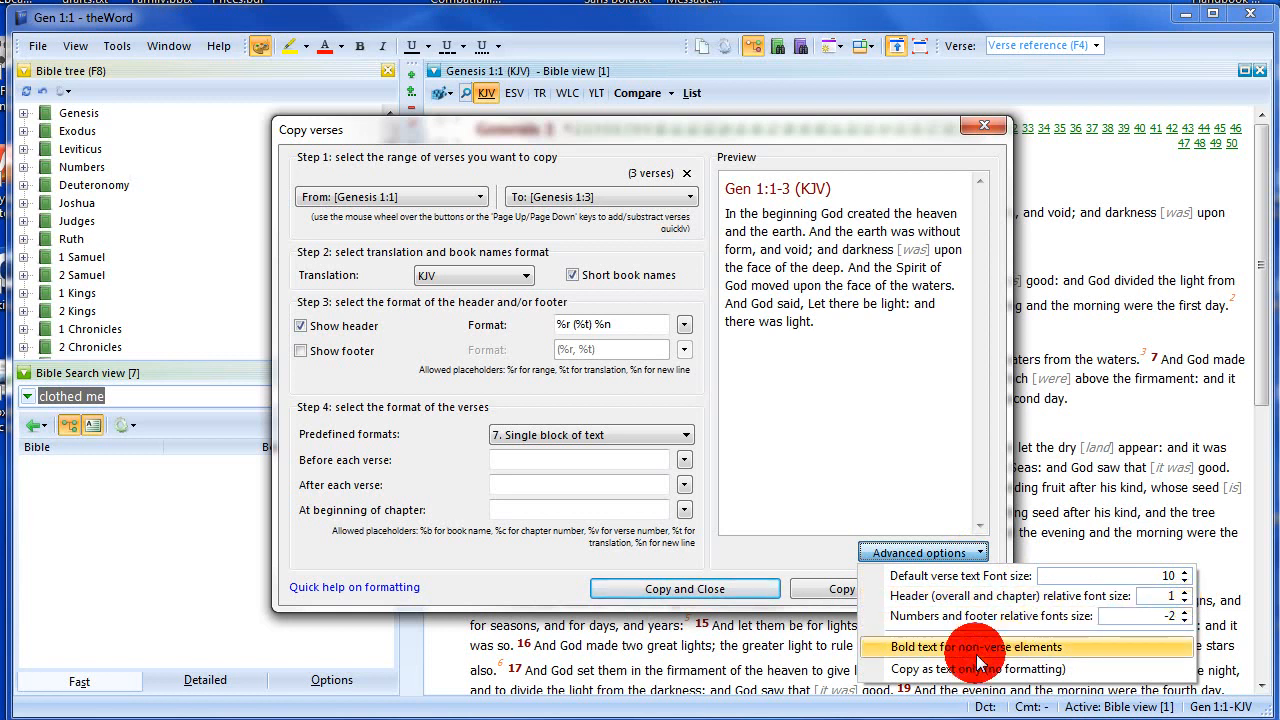
{"action": "left_click", "coordinate": [920, 552]}
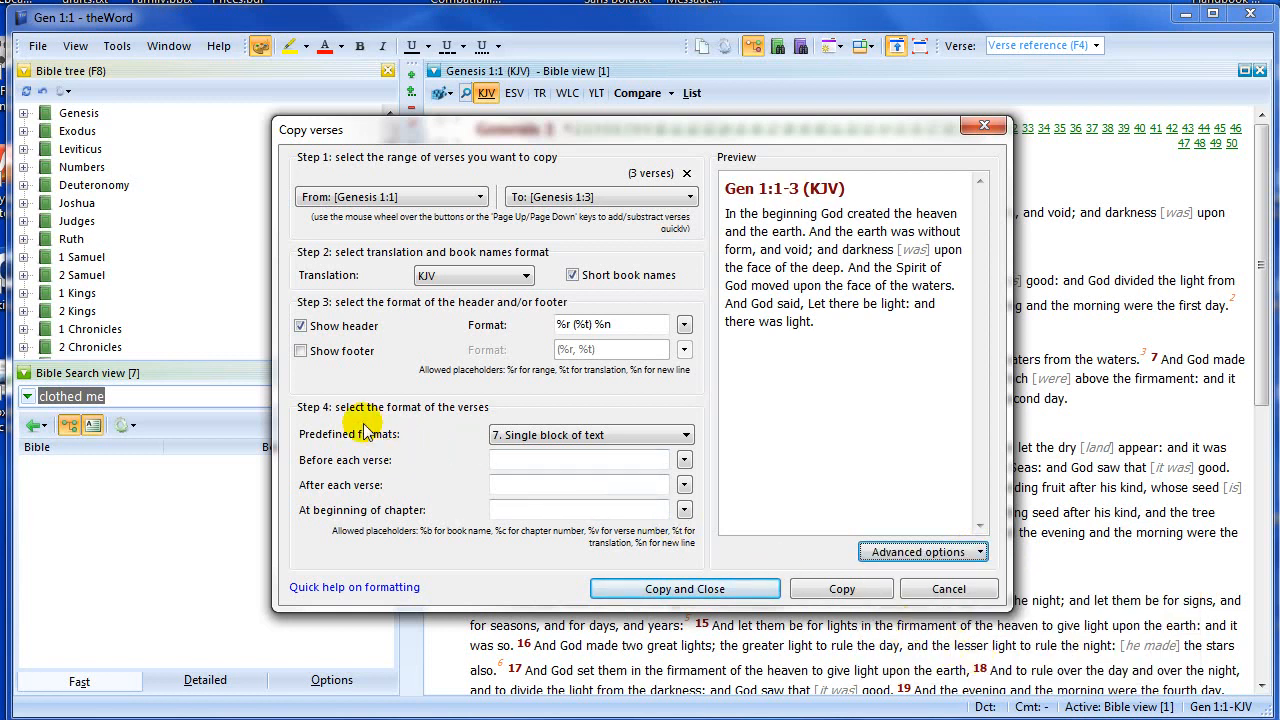
{"action": "mouse_move", "coordinate": [400, 442]}
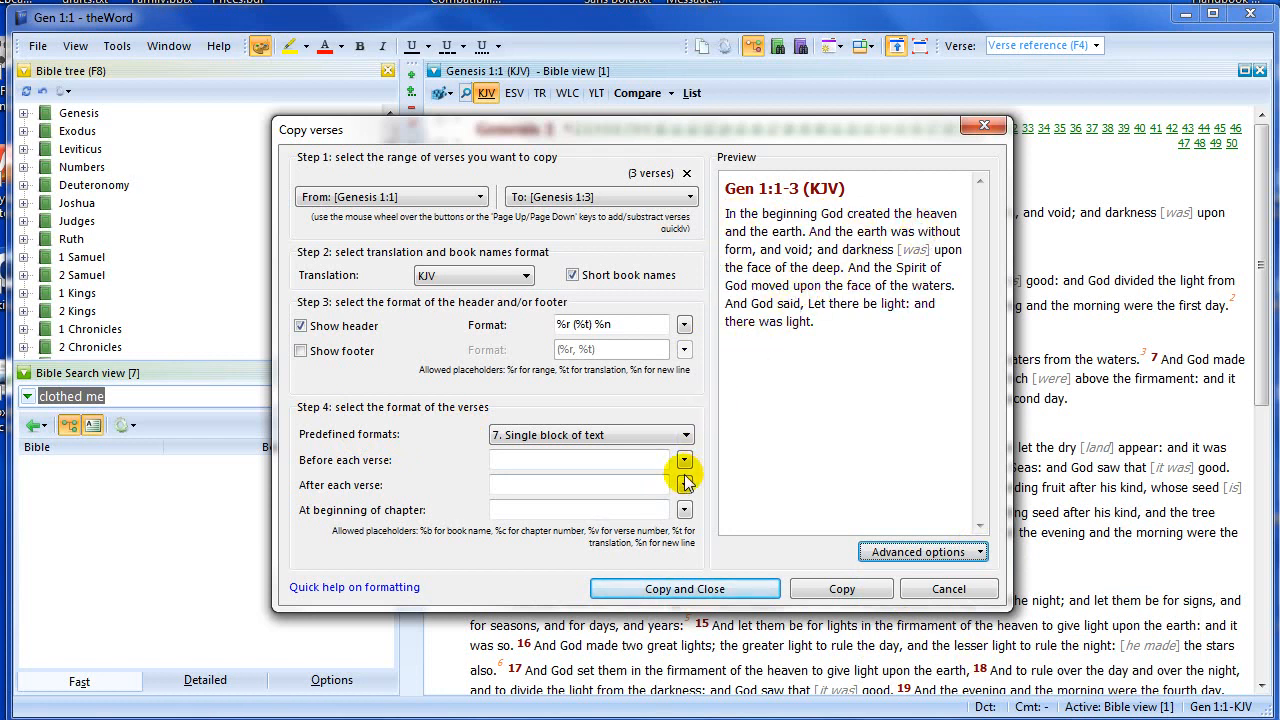
{"action": "left_click", "coordinate": [684, 434]}
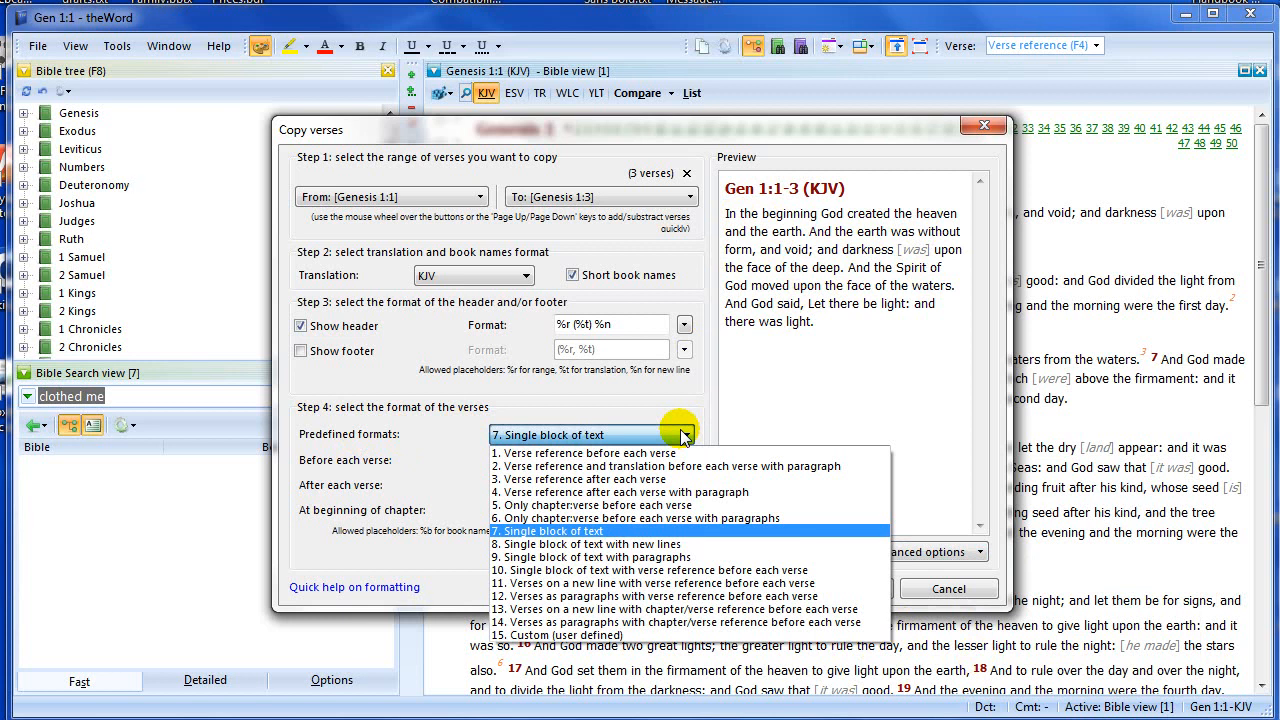
{"action": "mouse_move", "coordinate": [616, 452]}
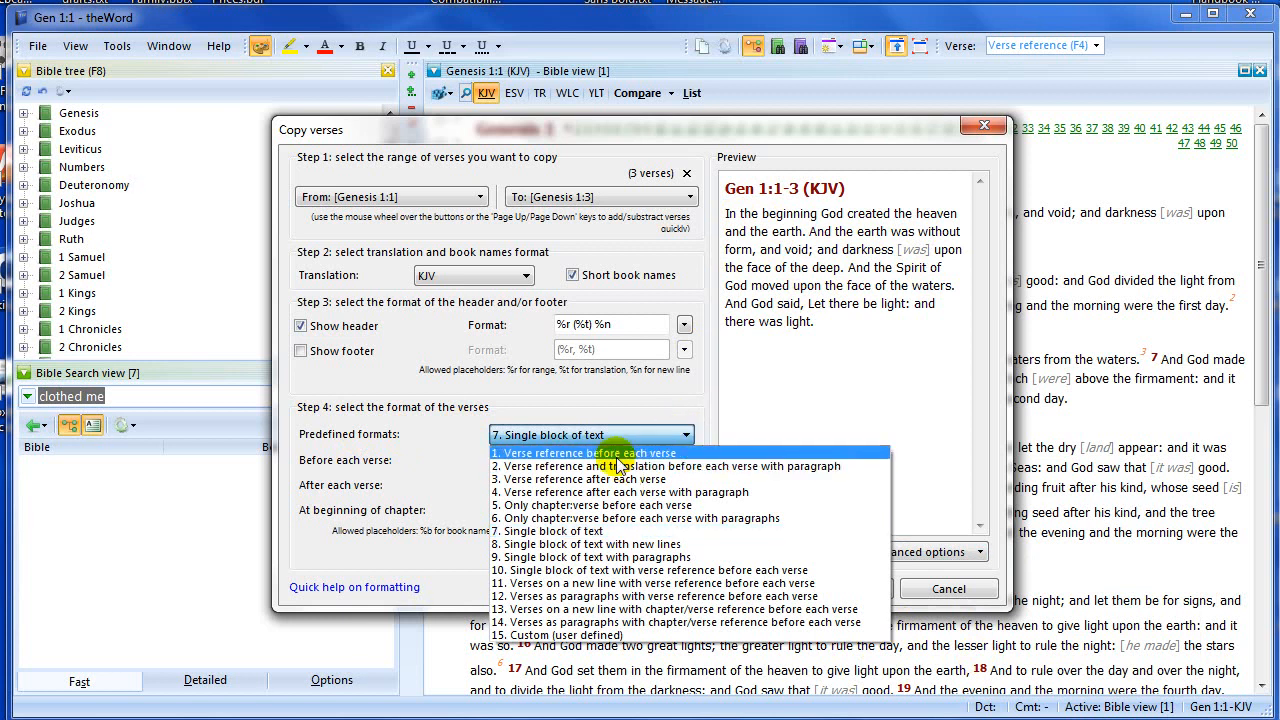
{"action": "left_click", "coordinate": [588, 452]}
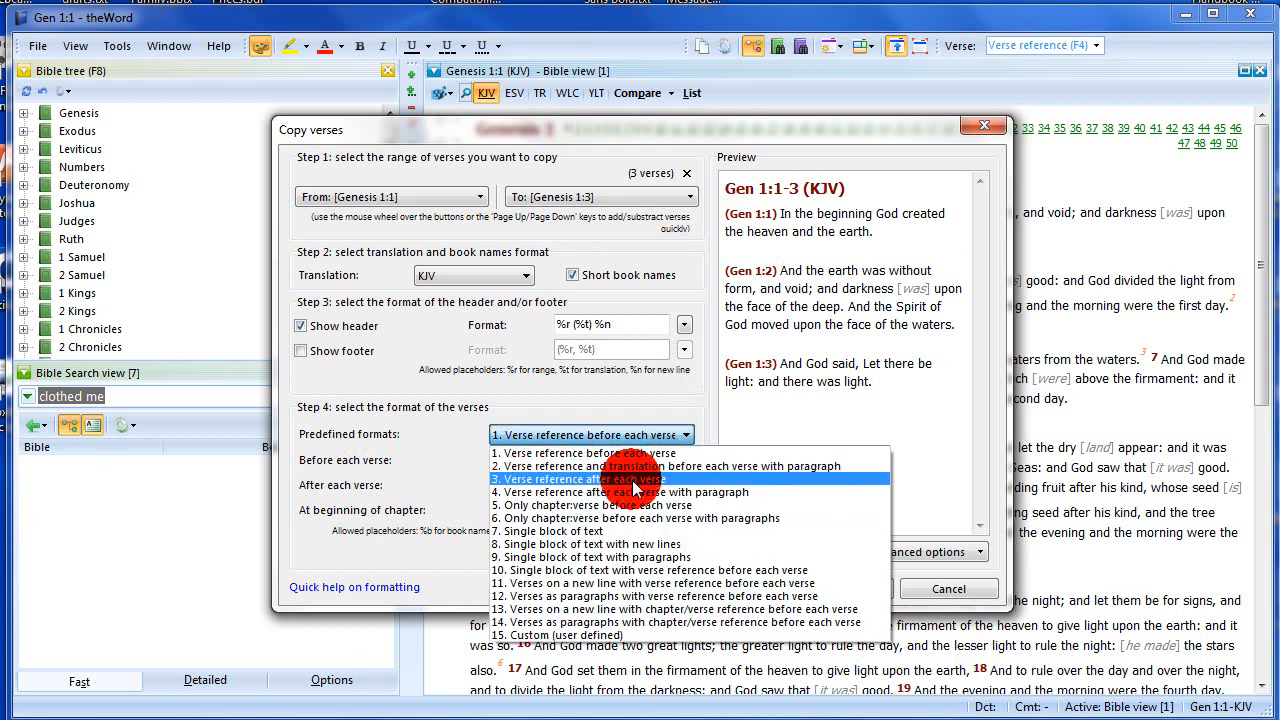
{"action": "left_click", "coordinate": [580, 478]}
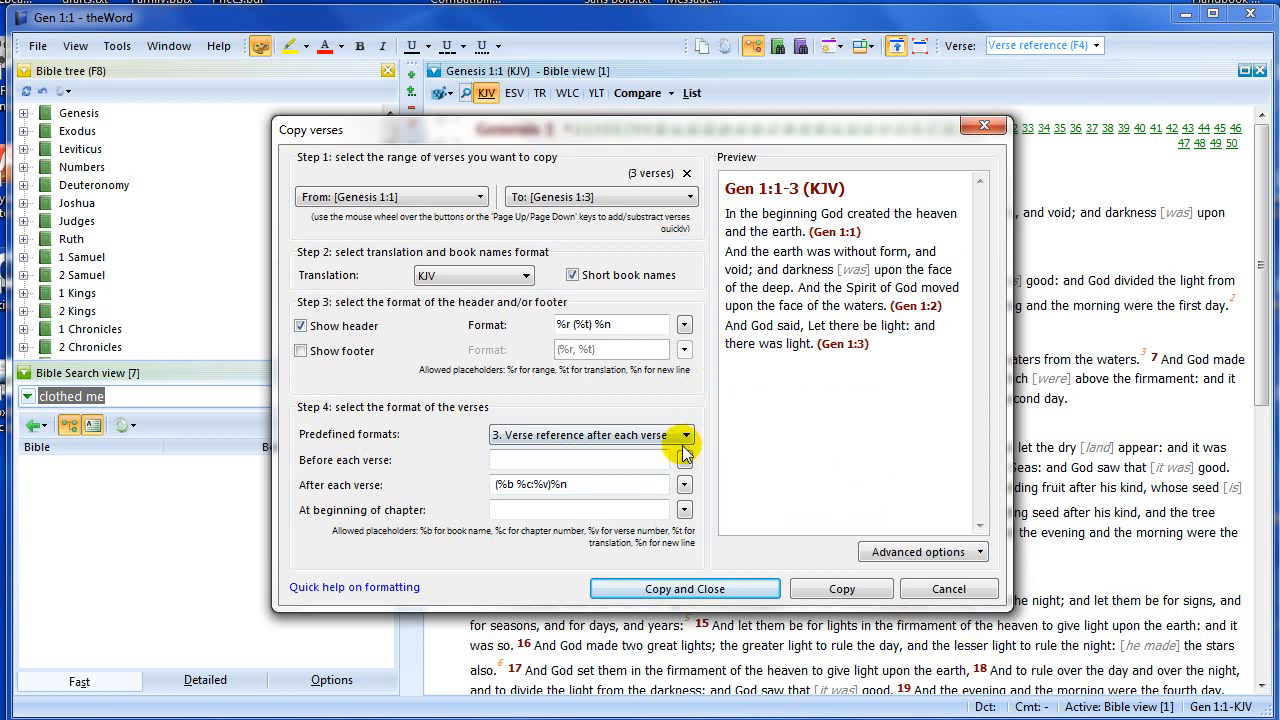
{"action": "left_click", "coordinate": [684, 434]}
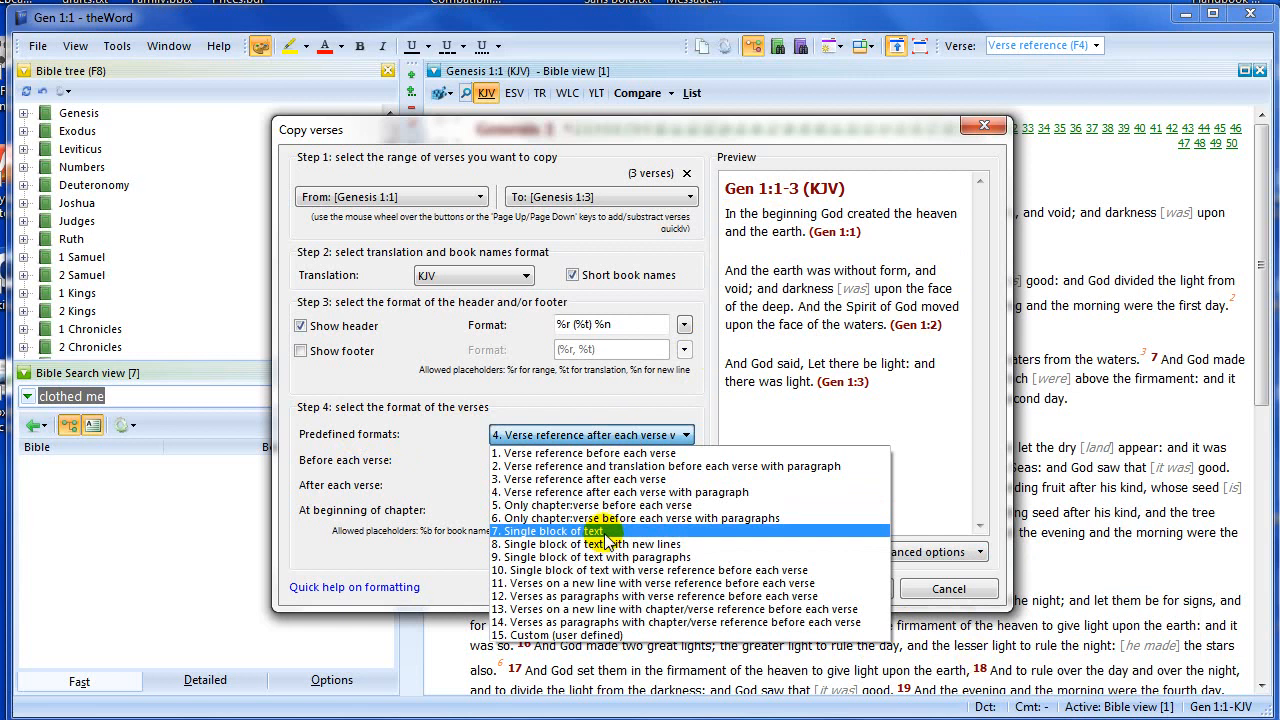
{"action": "left_click", "coordinate": [556, 532]}
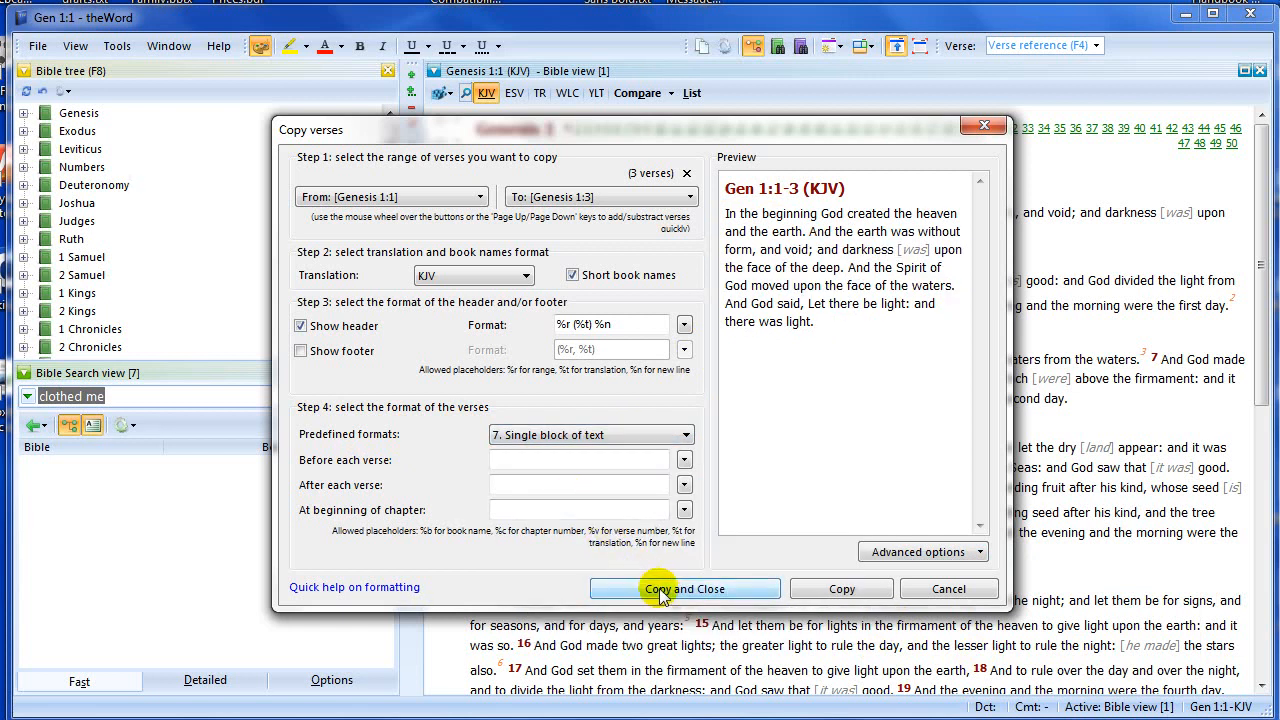
Step: Copy the formatted Gen 1:1-3 (KJV) verses and close the dialog
{"action": "left_click", "coordinate": [684, 588]}
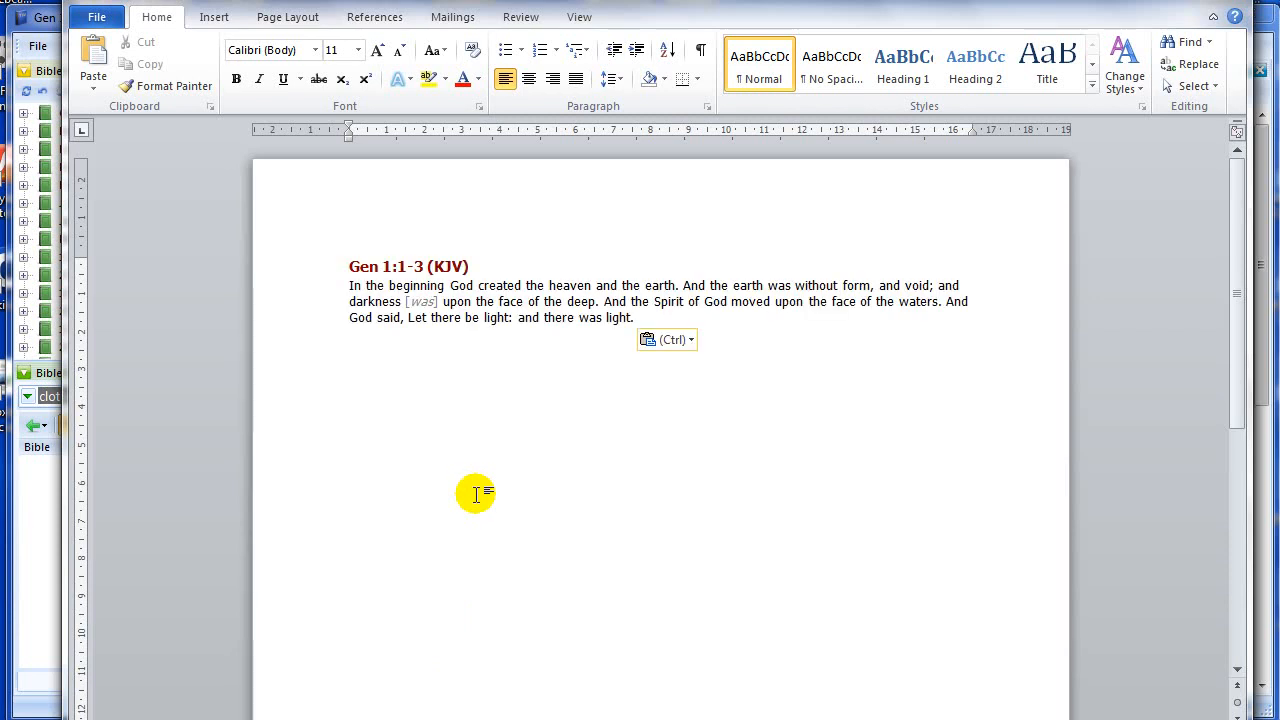
{"action": "mouse_move", "coordinate": [548, 504]}
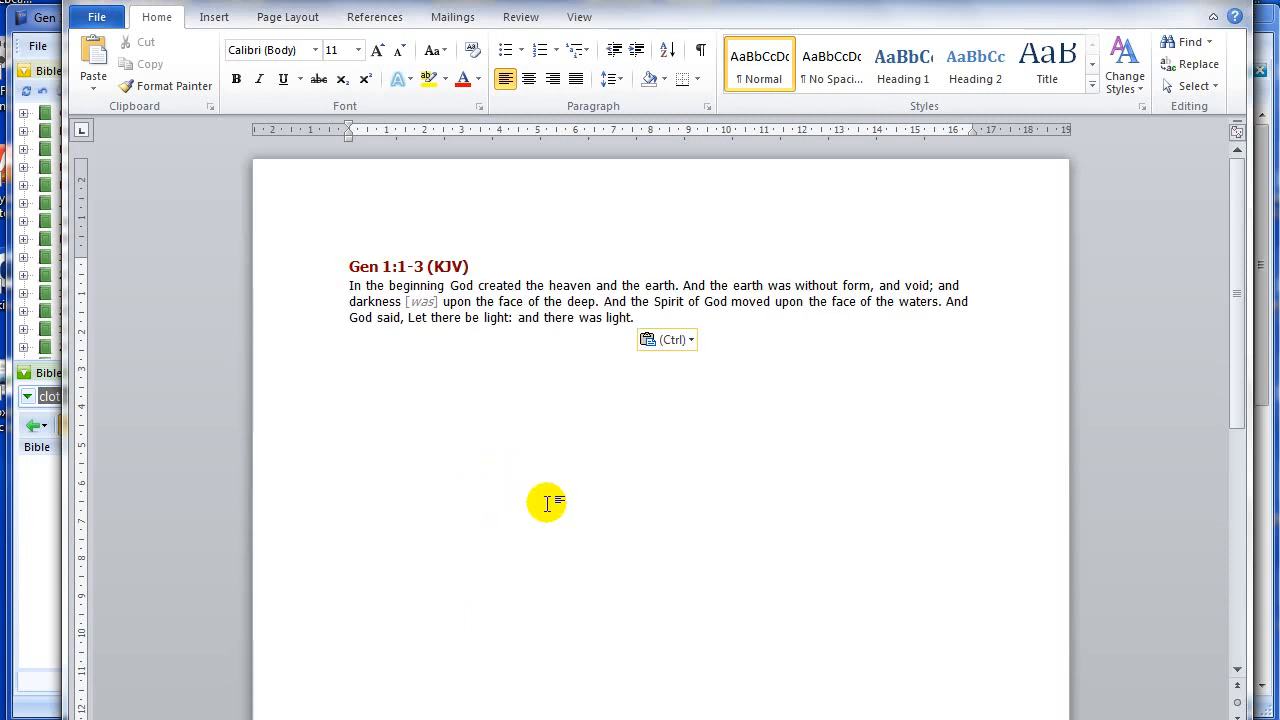
{"action": "mouse_move", "coordinate": [556, 526]}
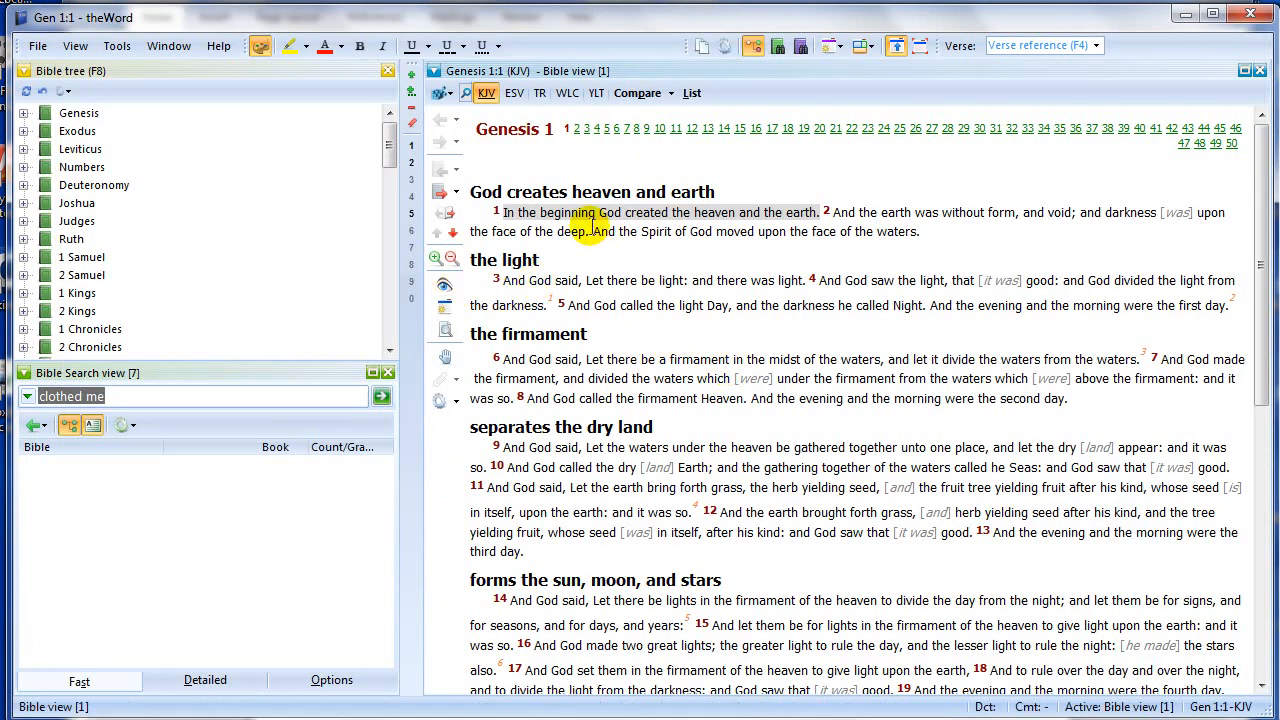
Step: Jump to John chapter 1 by entering 'john' as the verse reference
{"action": "left_click", "coordinate": [1036, 44]}
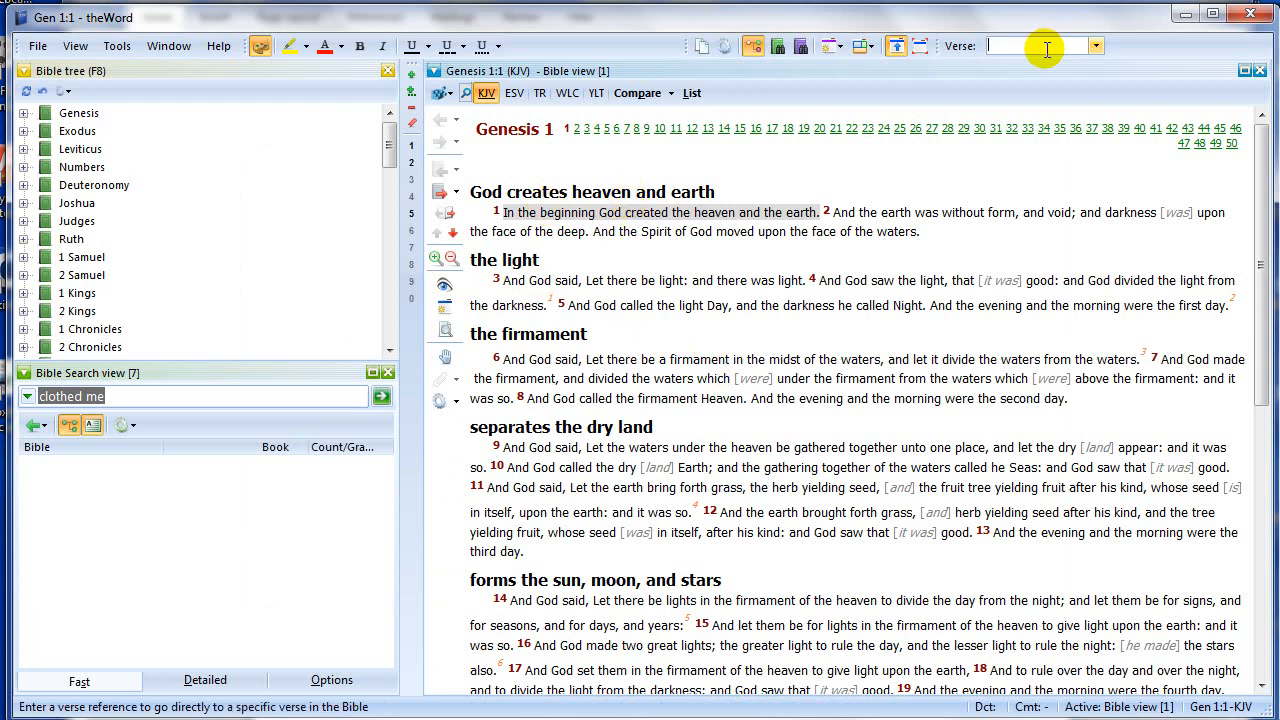
{"action": "type", "text": "john"}
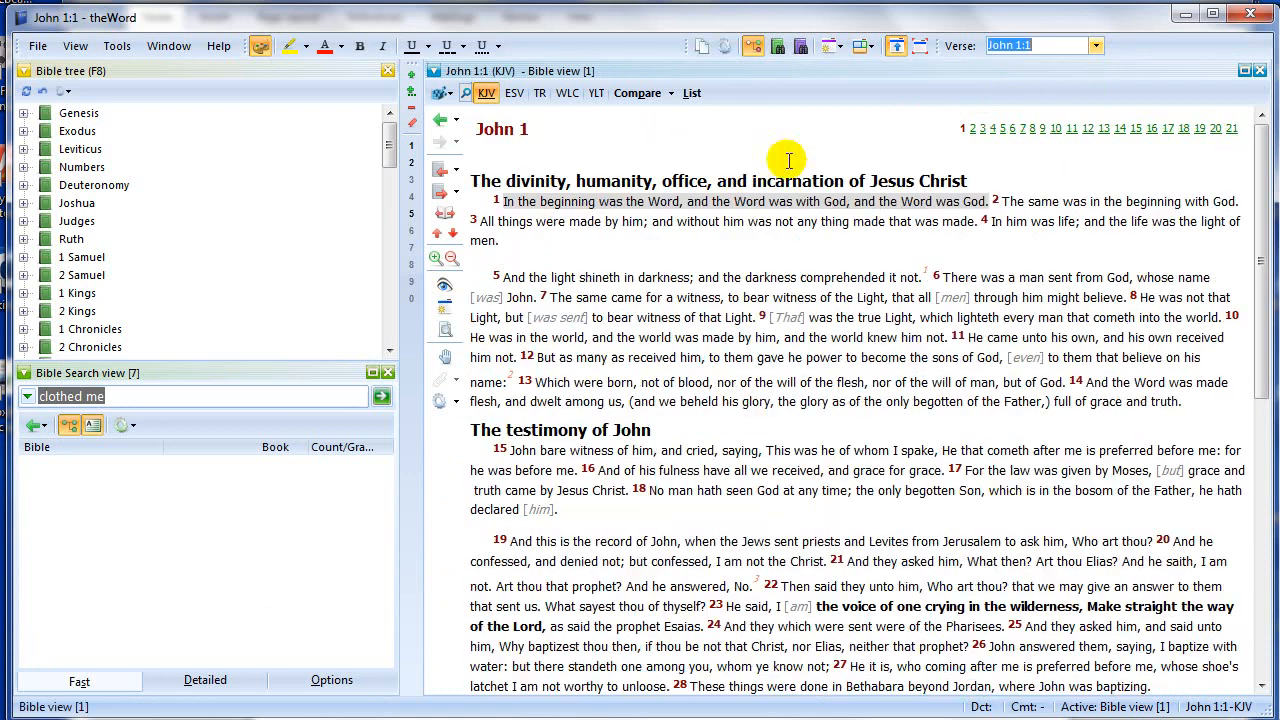
Step: Start copying from John 1:1 and choose where the copied range should end
{"action": "right_click", "coordinate": [694, 220]}
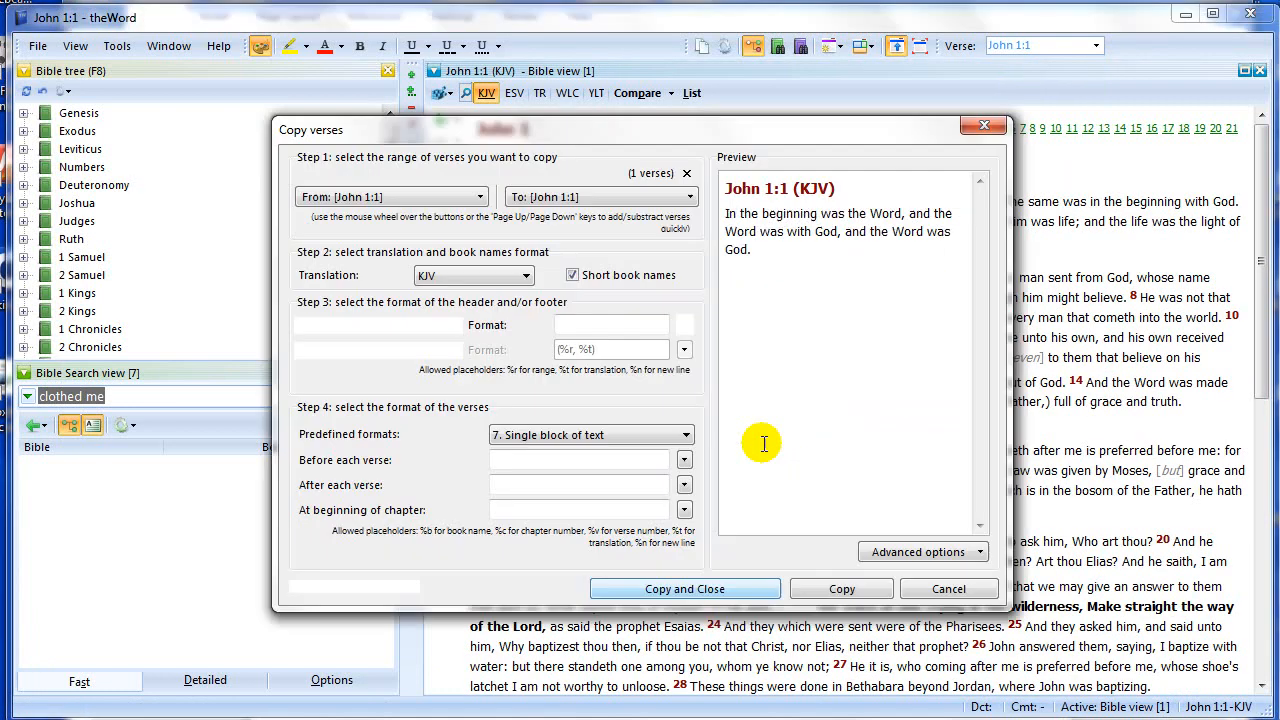
{"action": "left_click", "coordinate": [600, 196]}
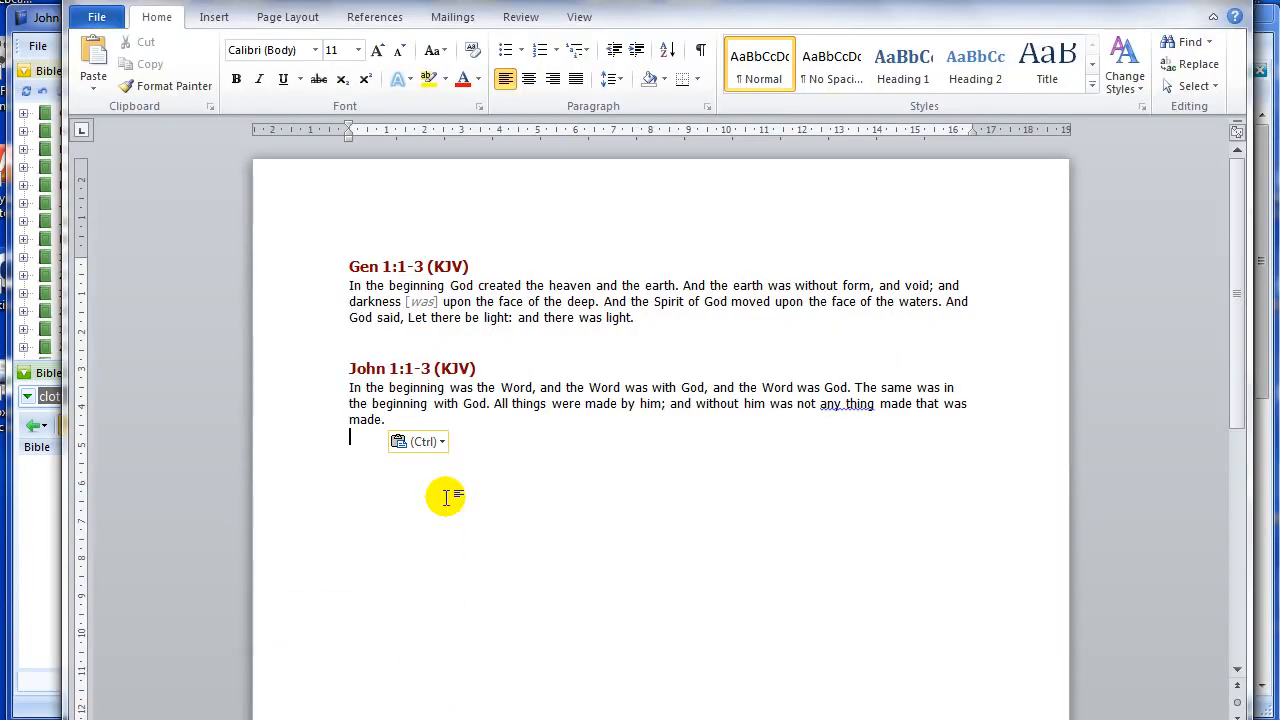
{"action": "mouse_move", "coordinate": [584, 452]}
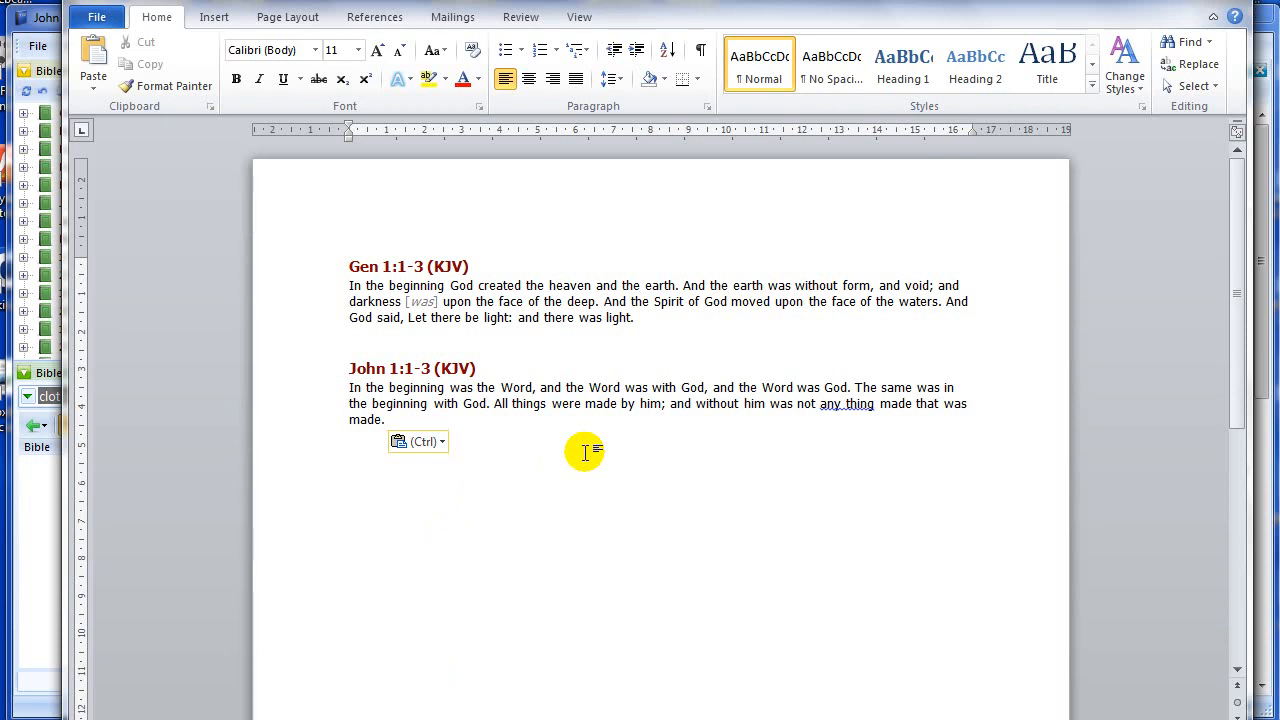
Step: Place the caret below the Genesis passage for pasting the John verses
{"action": "left_click", "coordinate": [350, 436]}
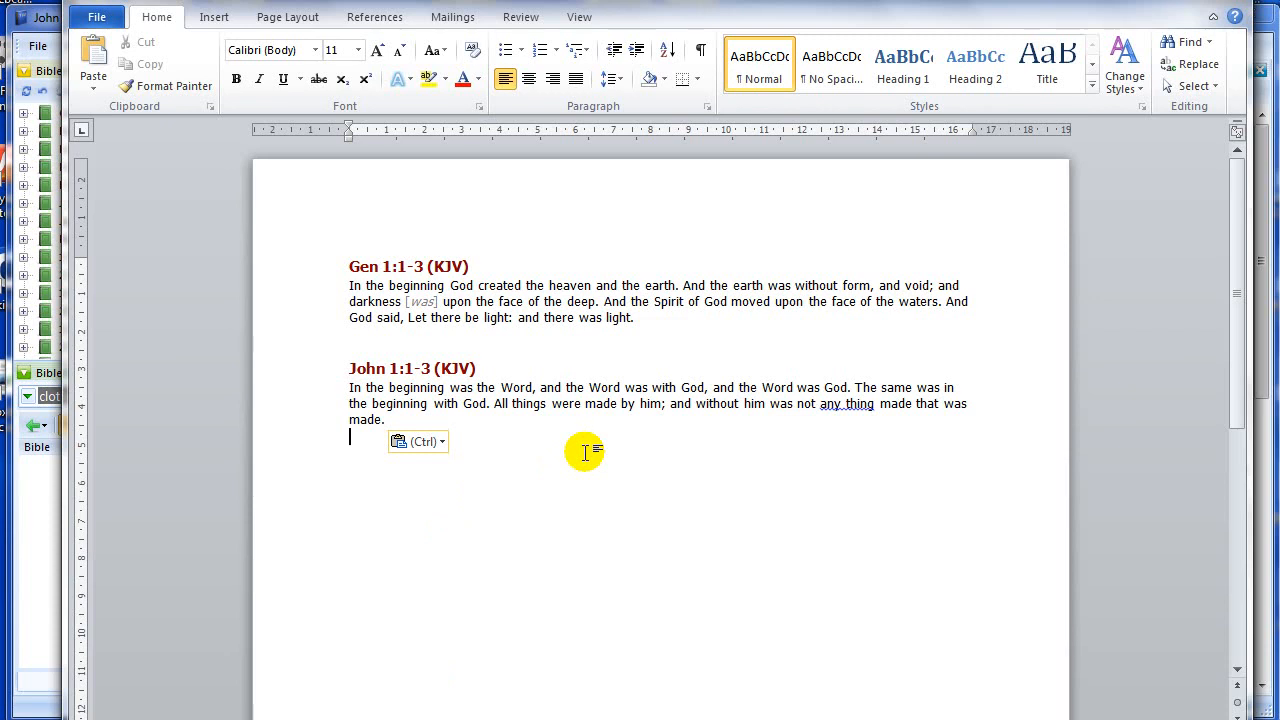
{"action": "mouse_move", "coordinate": [600, 432]}
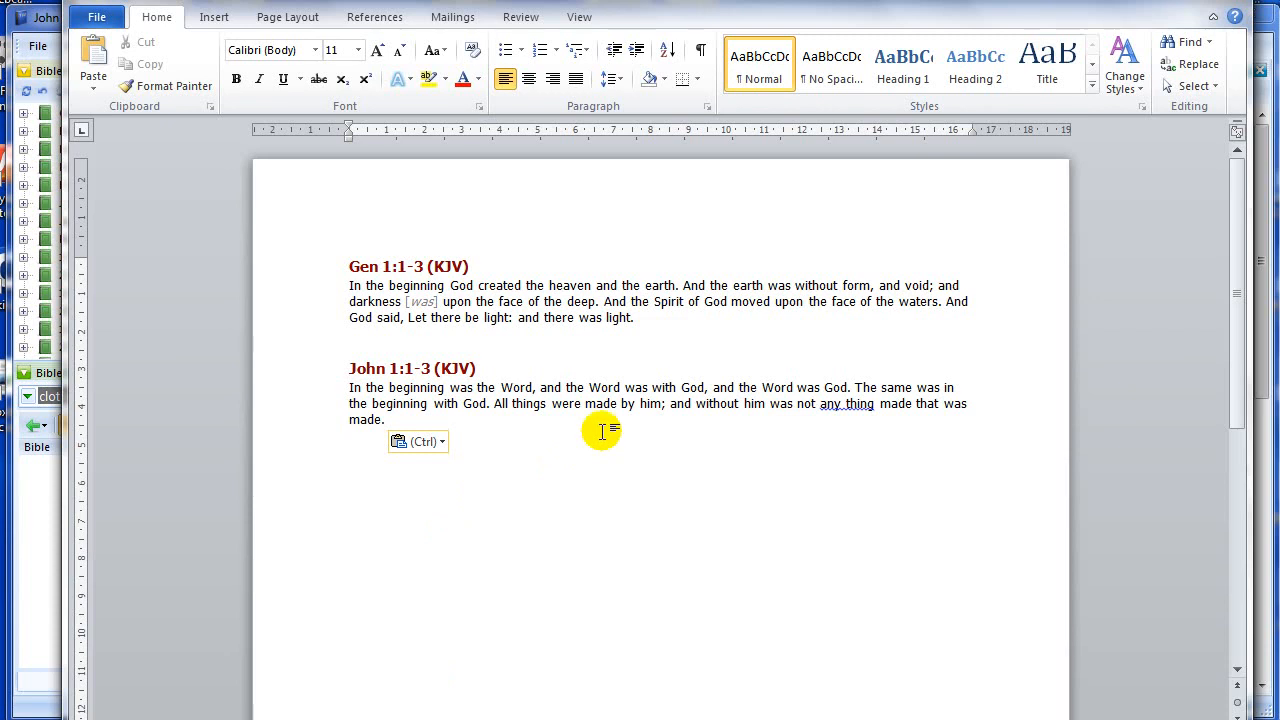